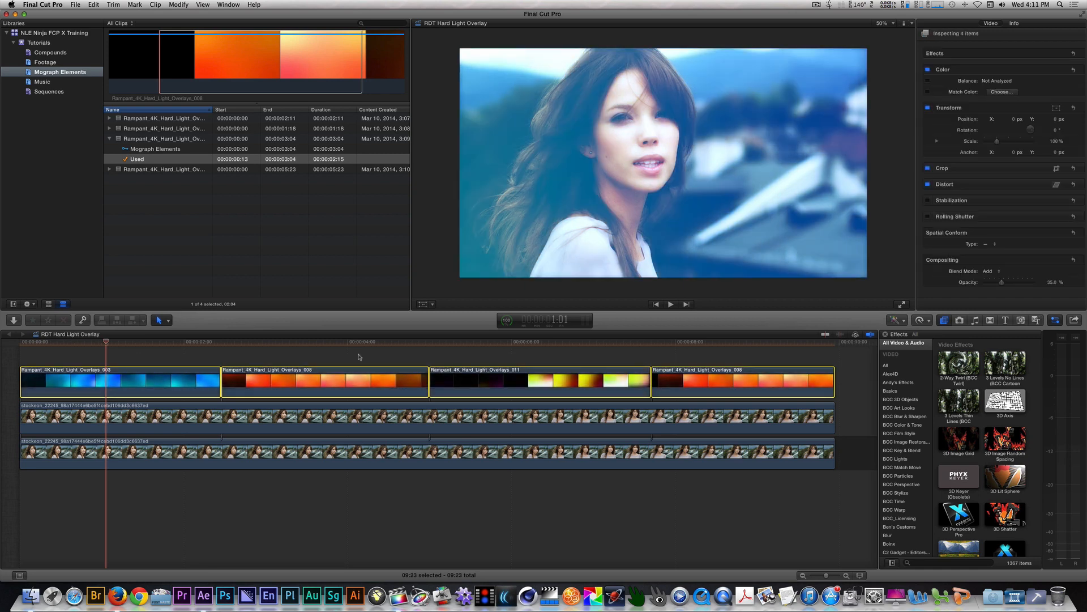
mouse_move(165, 369)
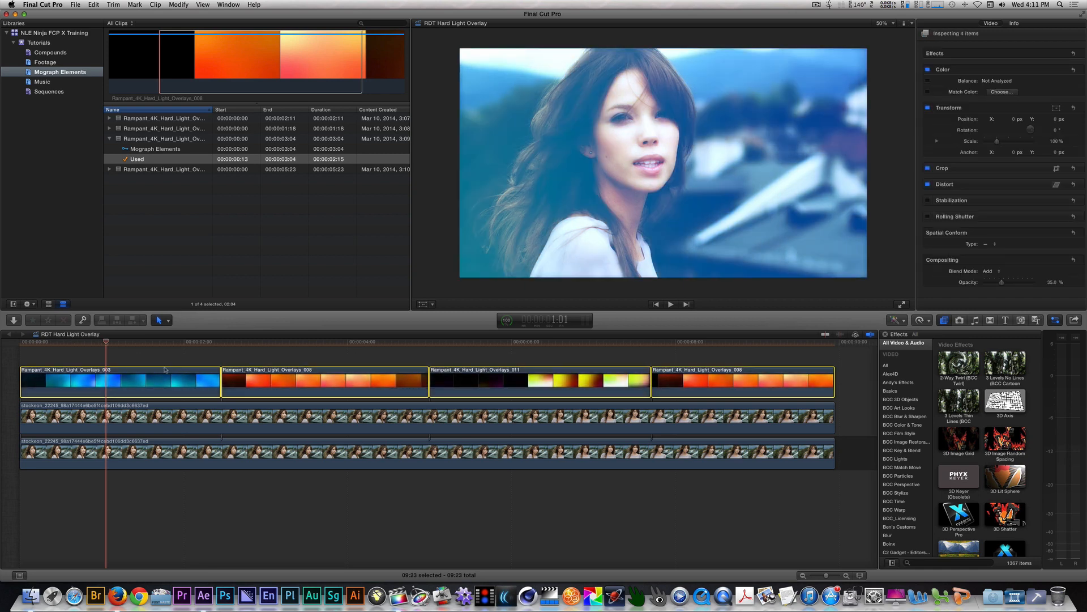
Step: Leave the Final Cut Pro light-overlay clip and move to the Snowboarding Start composition
click(117, 382)
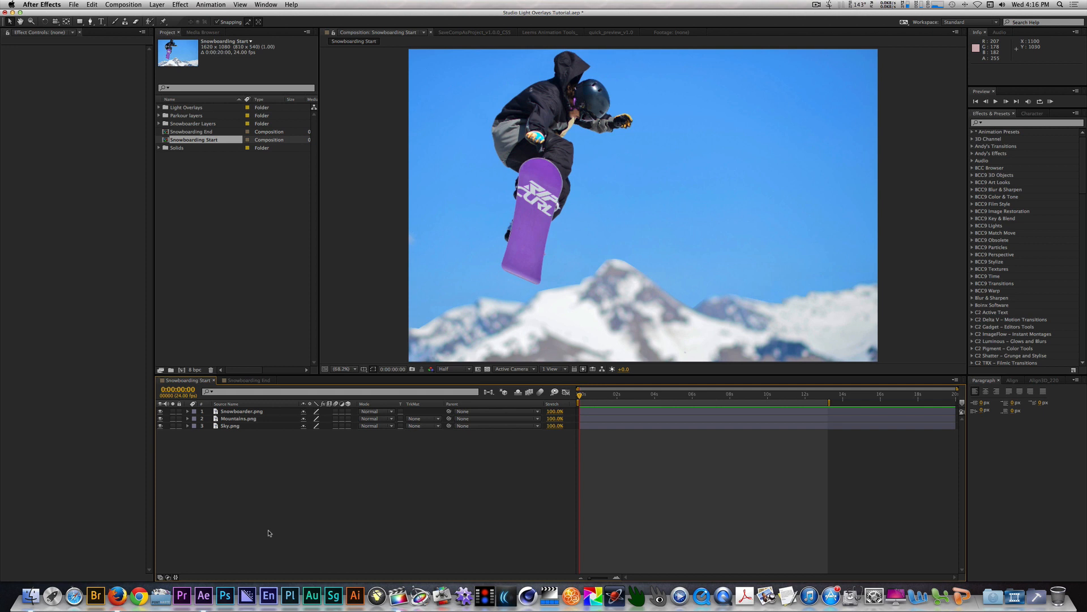
mouse_move(166, 439)
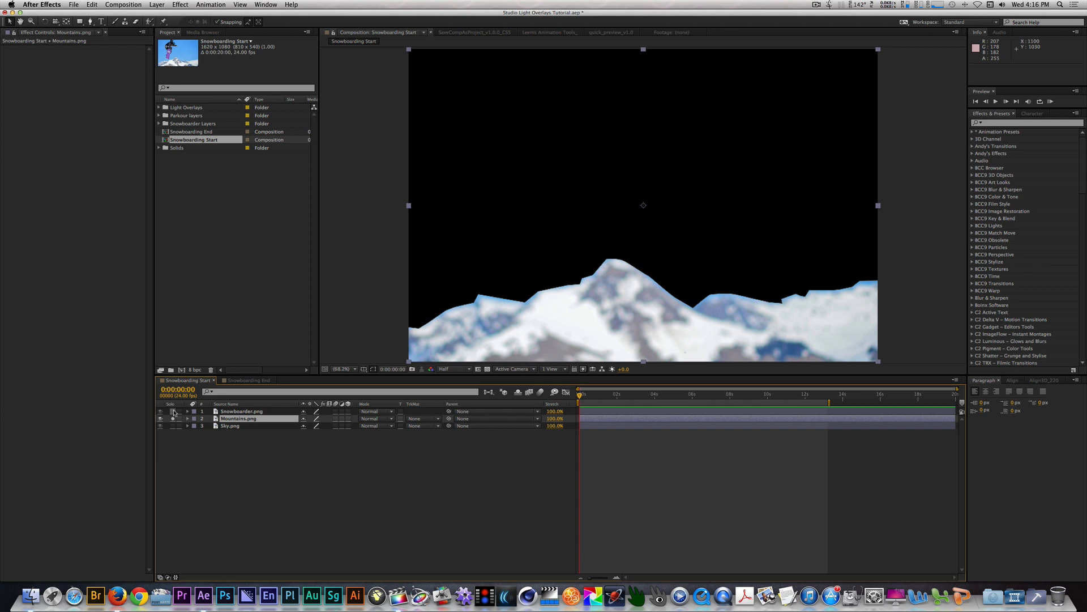
click(171, 410)
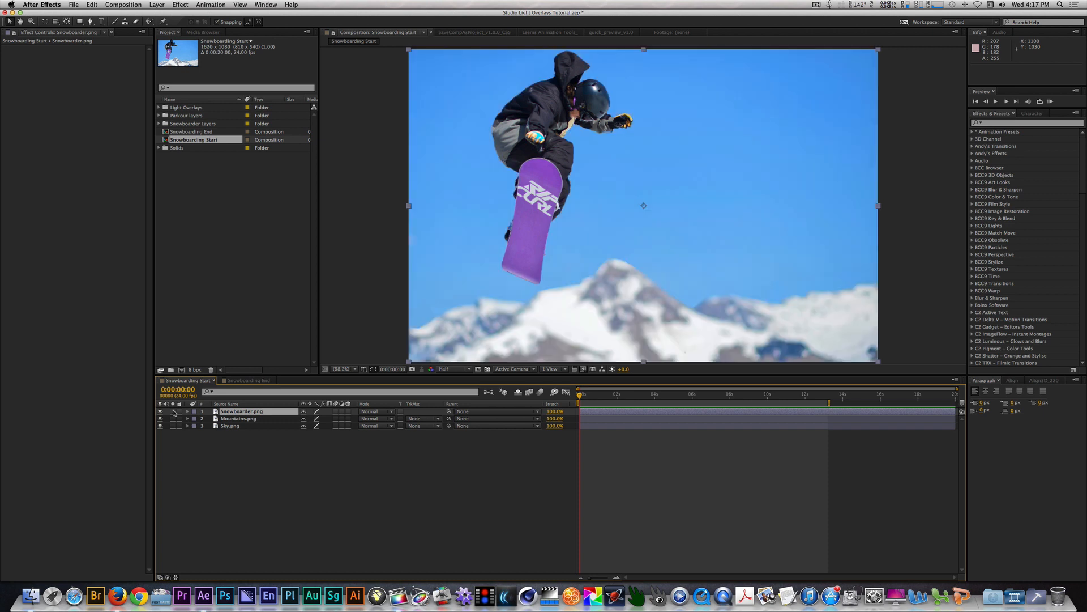
click(239, 418)
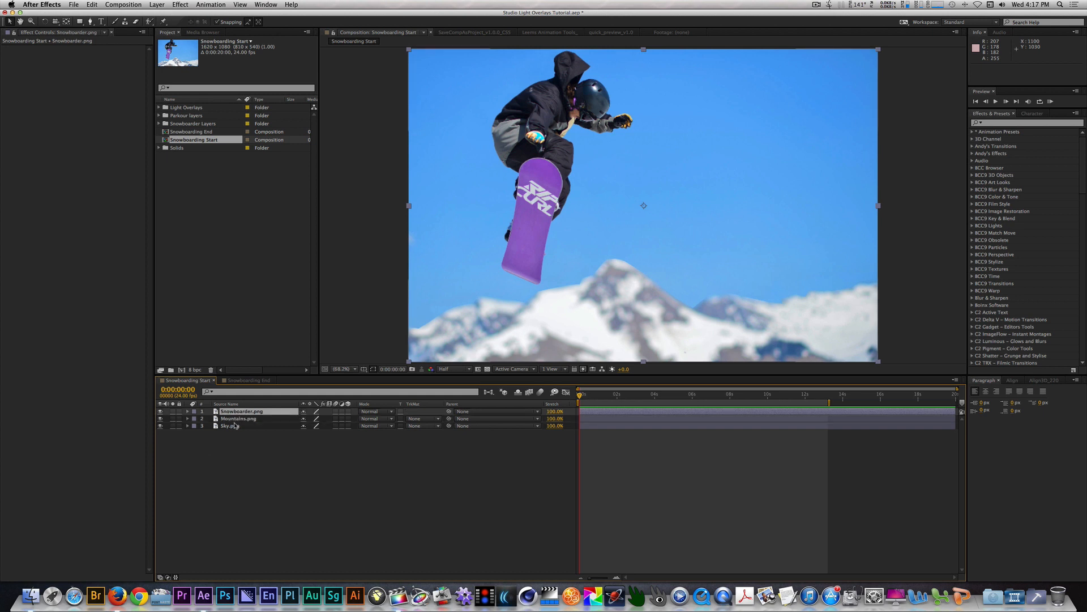
click(257, 419)
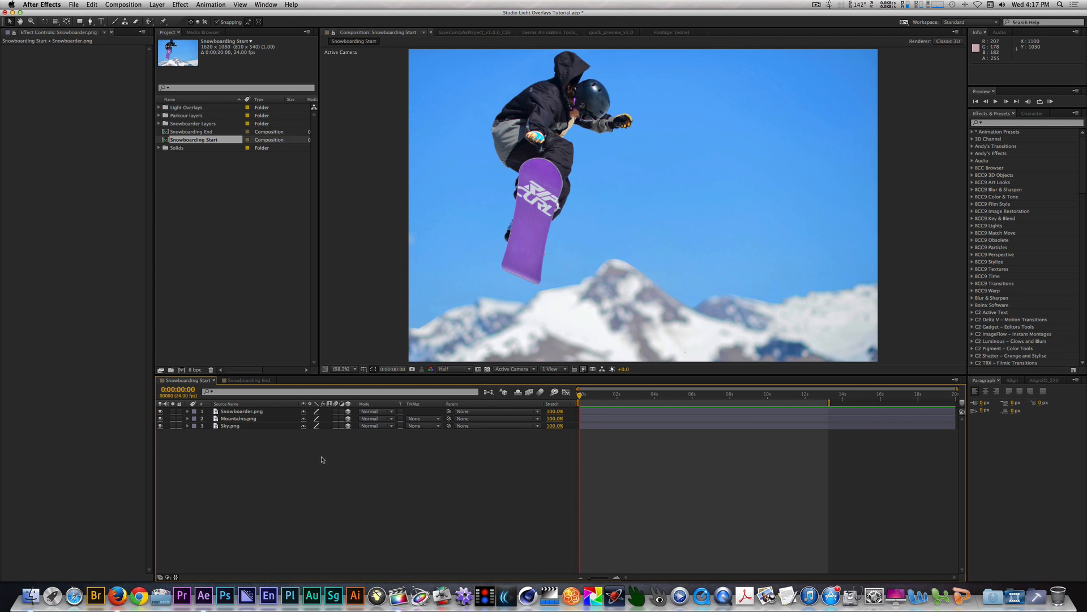
mouse_move(264, 461)
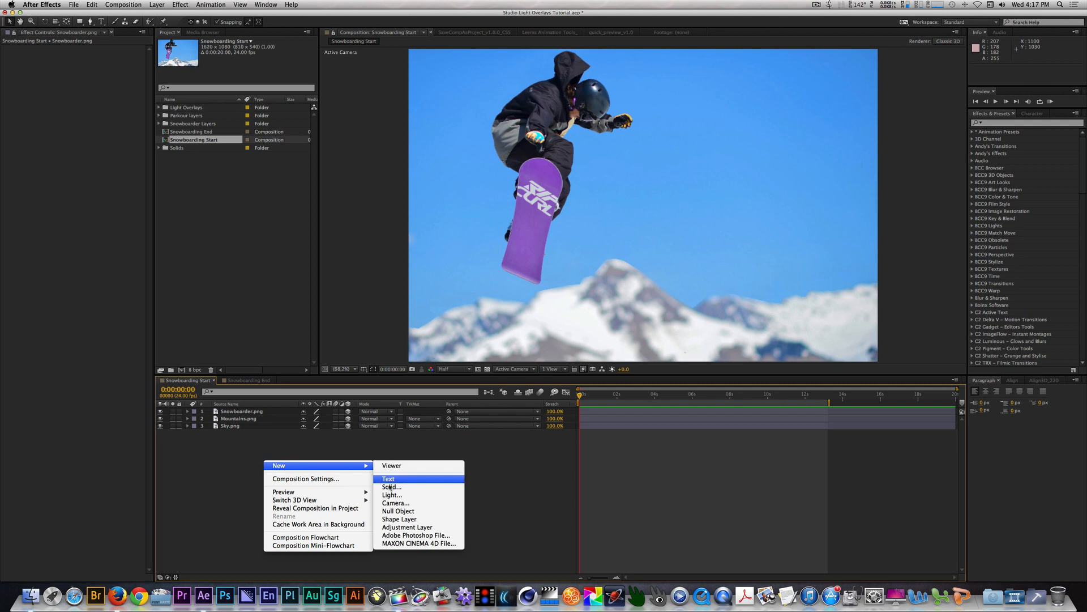
Step: Add Camera 1 with default settings and create an orbit null that parents it
click(395, 503)
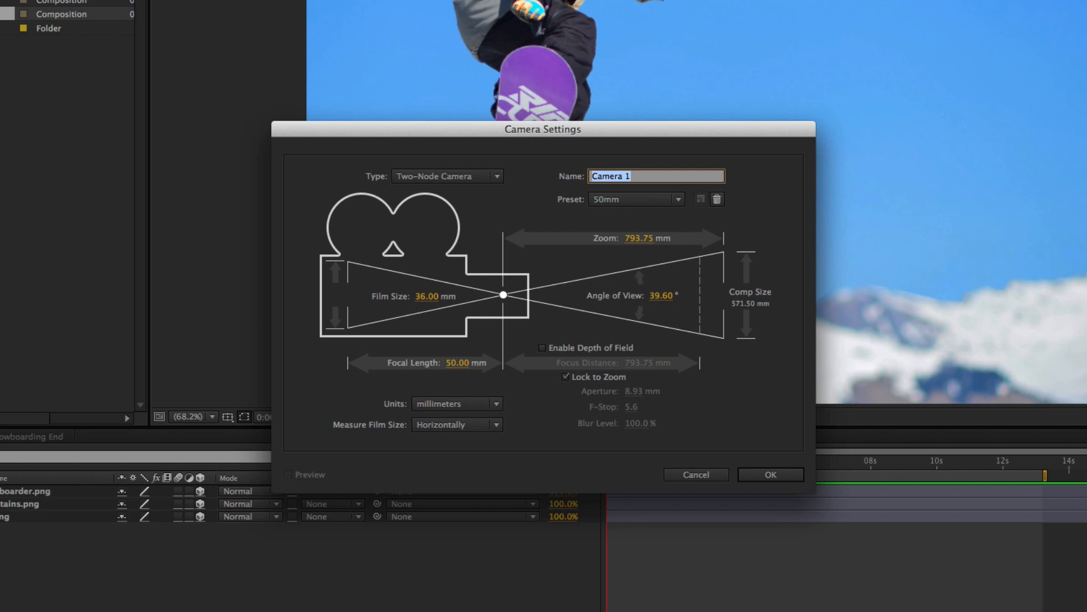
mouse_move(609, 251)
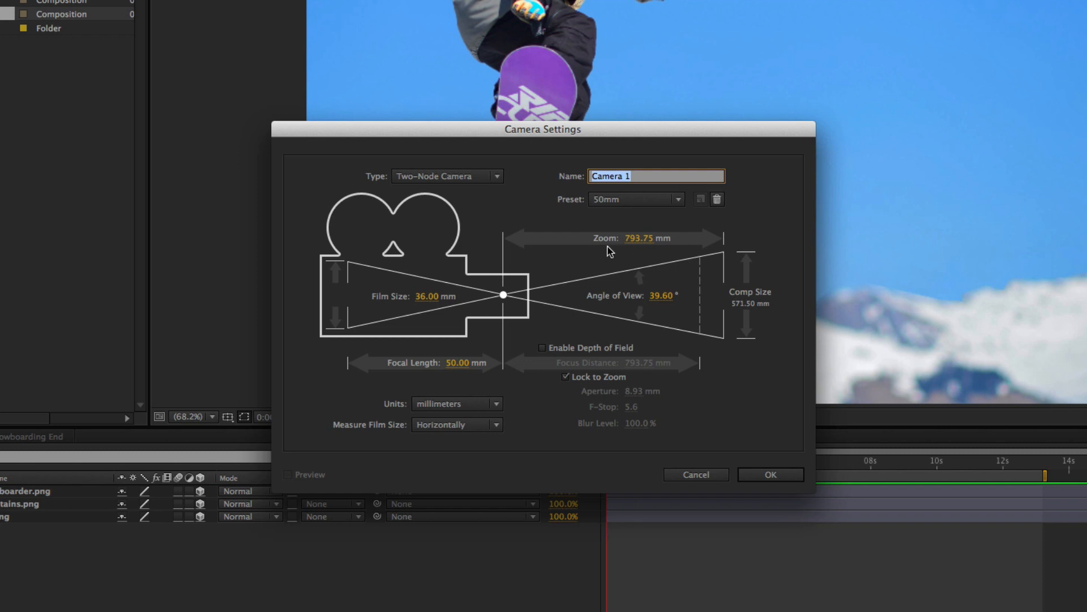
click(636, 200)
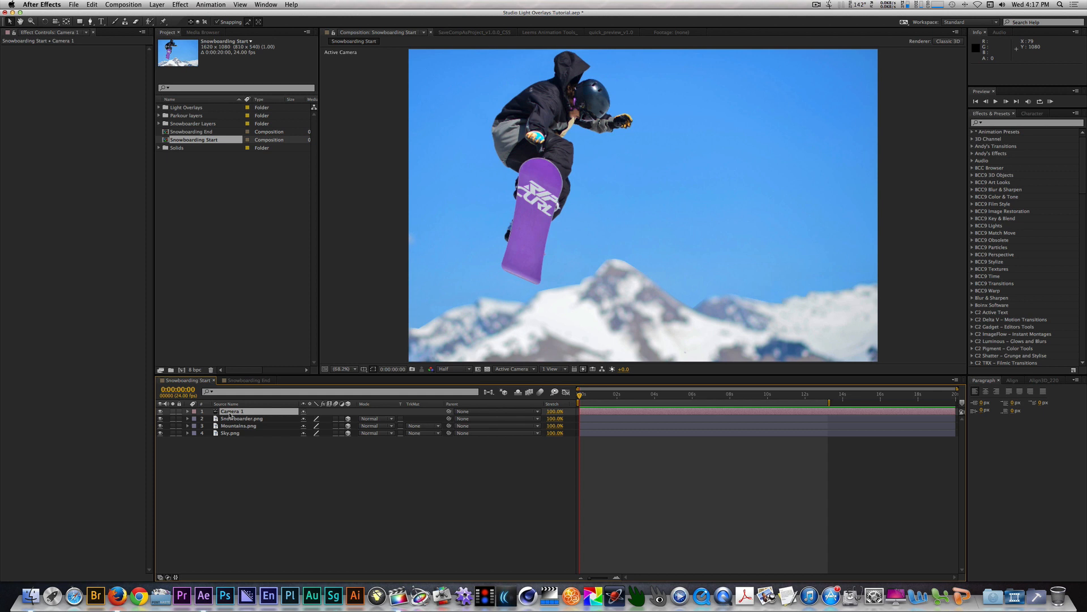
right_click(229, 410)
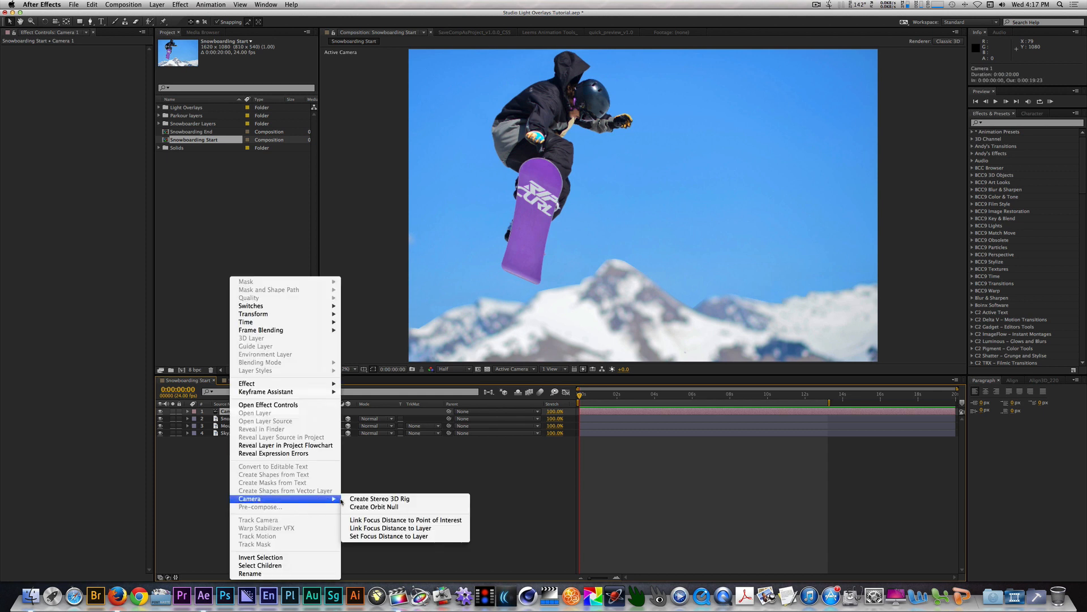
click(372, 506)
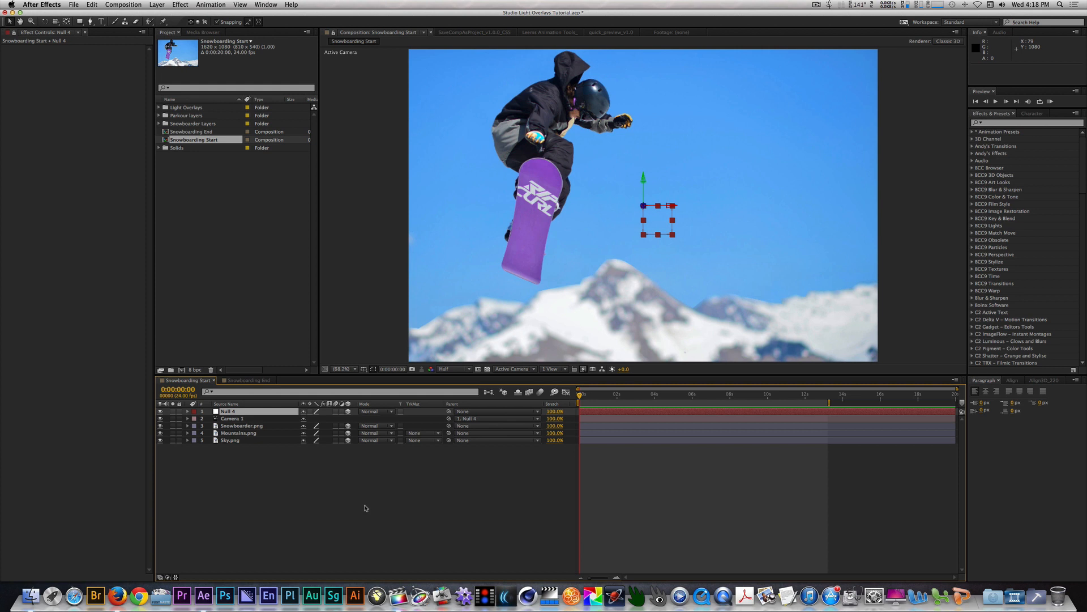
mouse_move(362, 505)
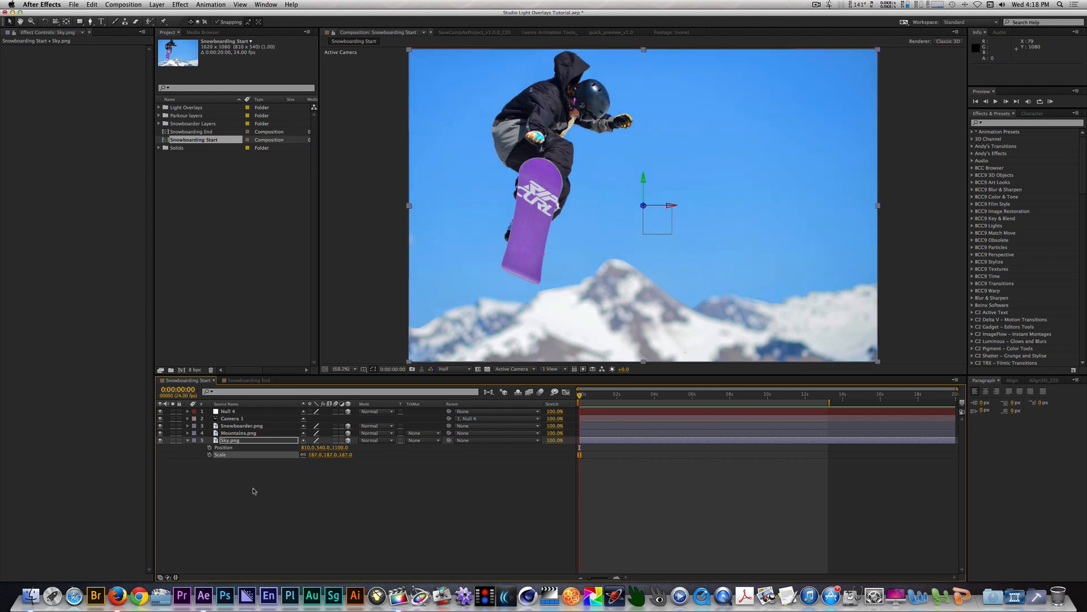
Step: Set Z depths sky 1100, mountains 222, snowboarder negative, rescaling each to keep framing
click(238, 433)
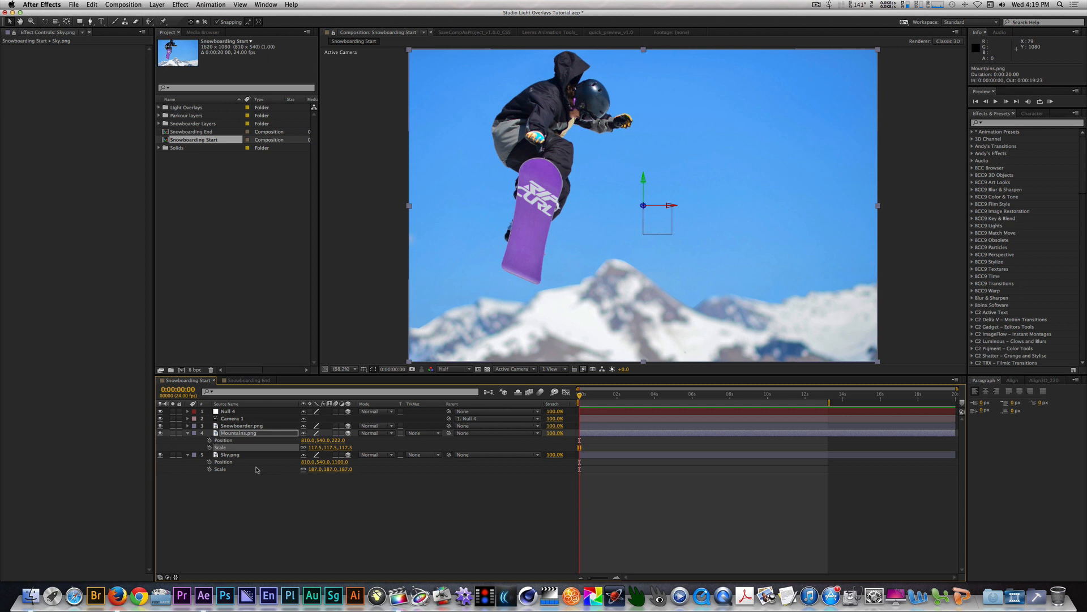
click(237, 432)
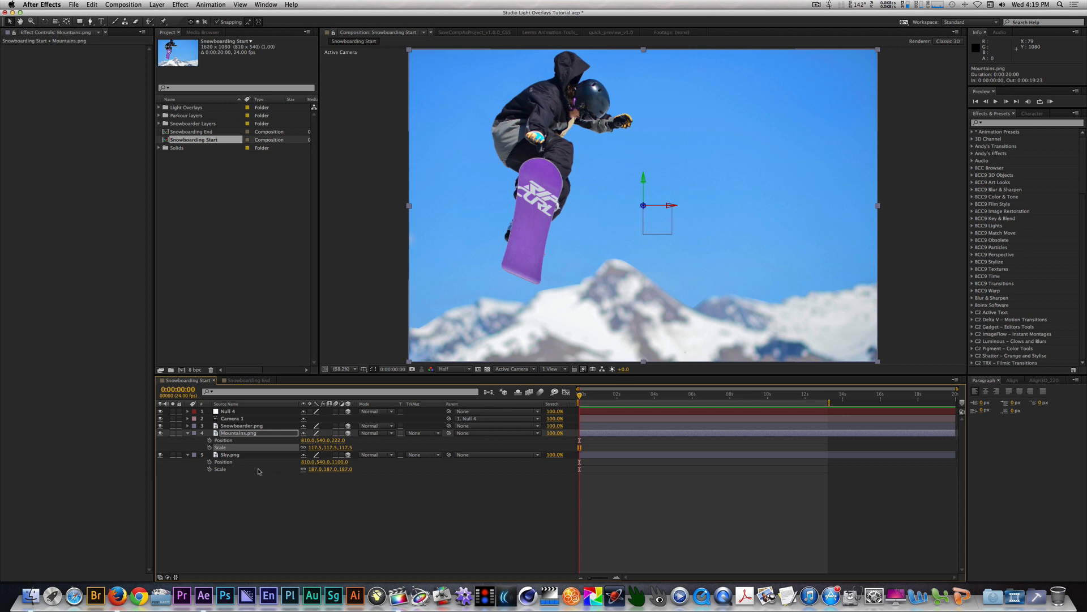
click(242, 424)
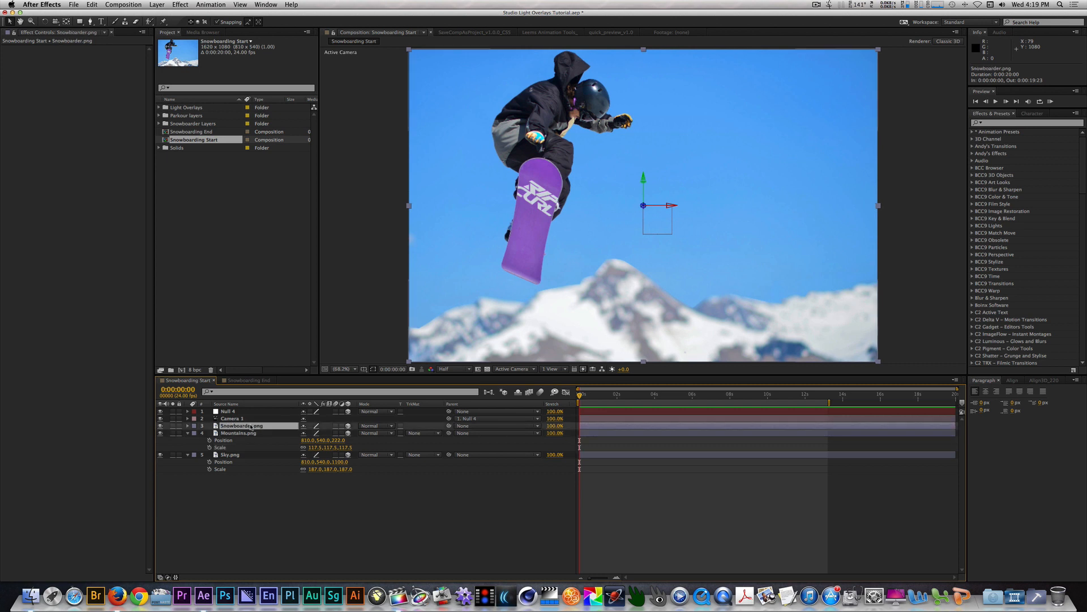
click(193, 425)
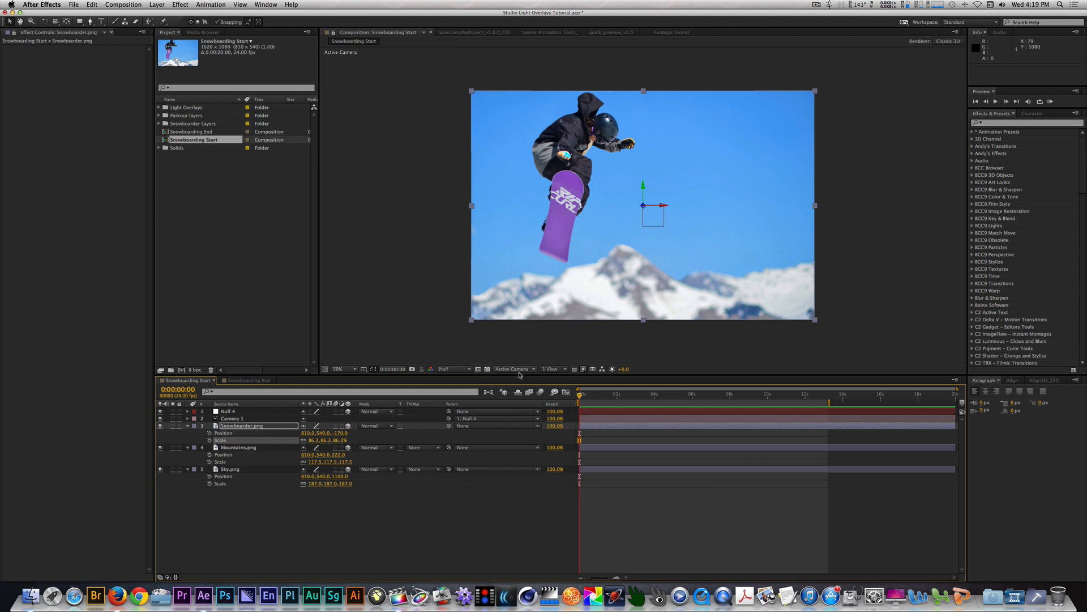
mouse_move(546, 368)
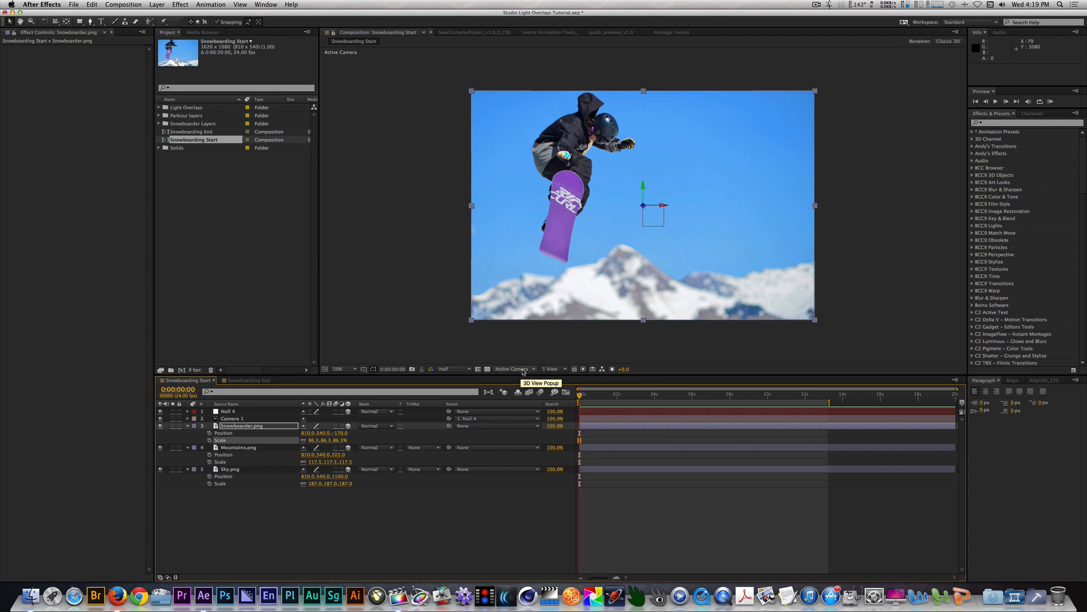
Step: View the 3D scene from Custom View 1 to check layer spacing
click(514, 368)
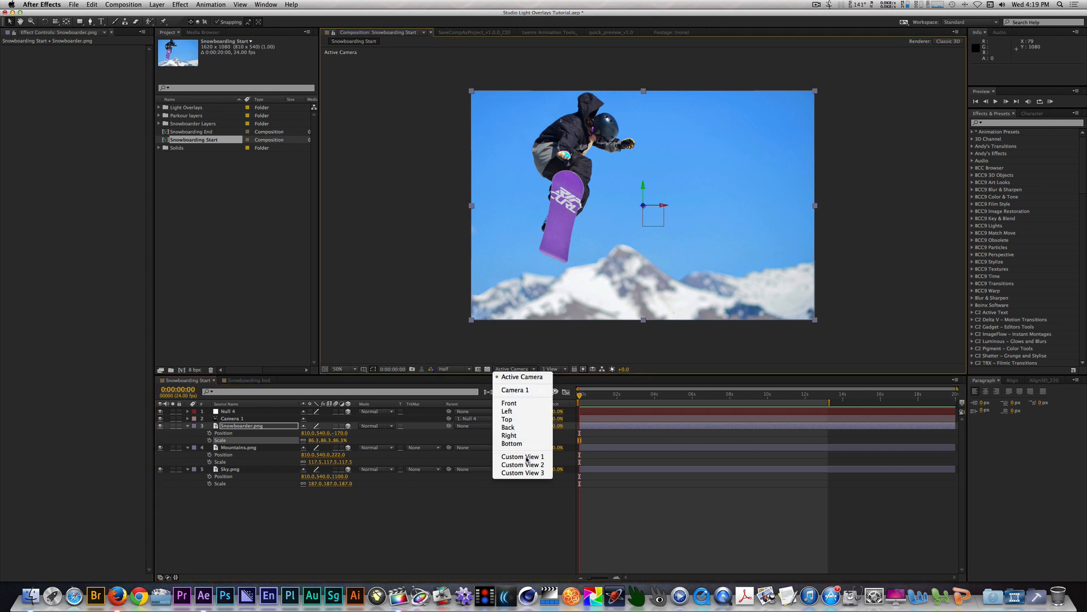
click(522, 457)
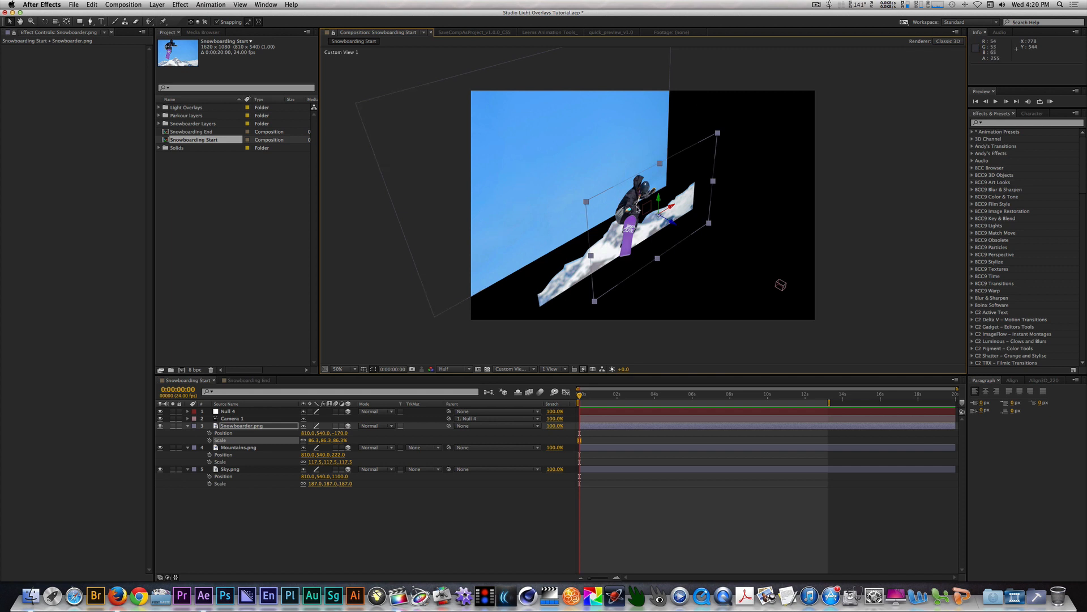
mouse_move(782, 287)
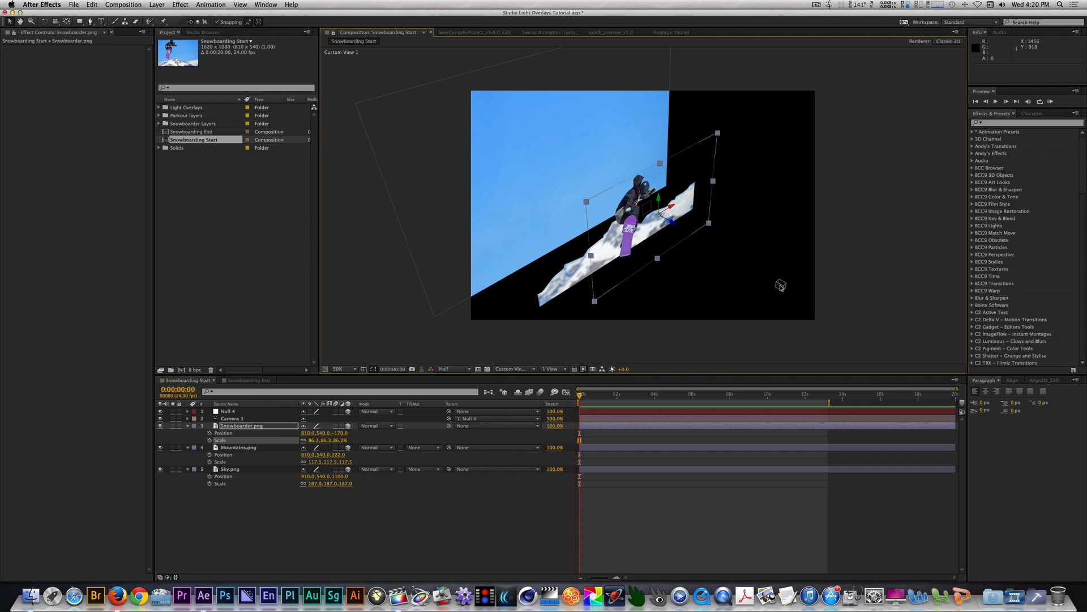
mouse_move(621, 231)
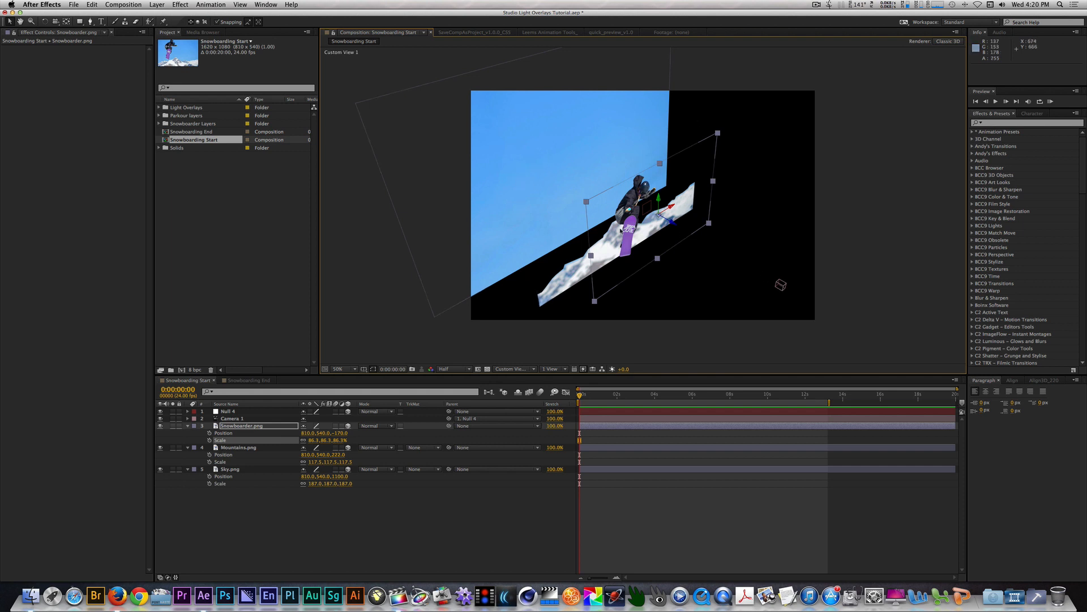
mouse_move(512, 368)
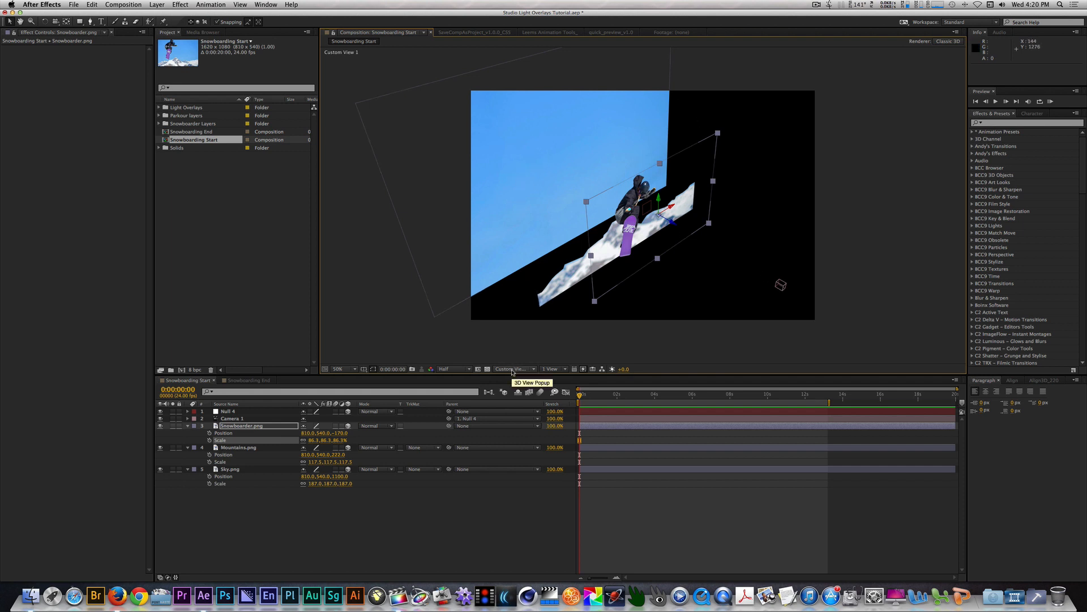
Step: Keyframe Null 4's position from 0s to 12s so the camera pushes toward the snowboarder
click(512, 368)
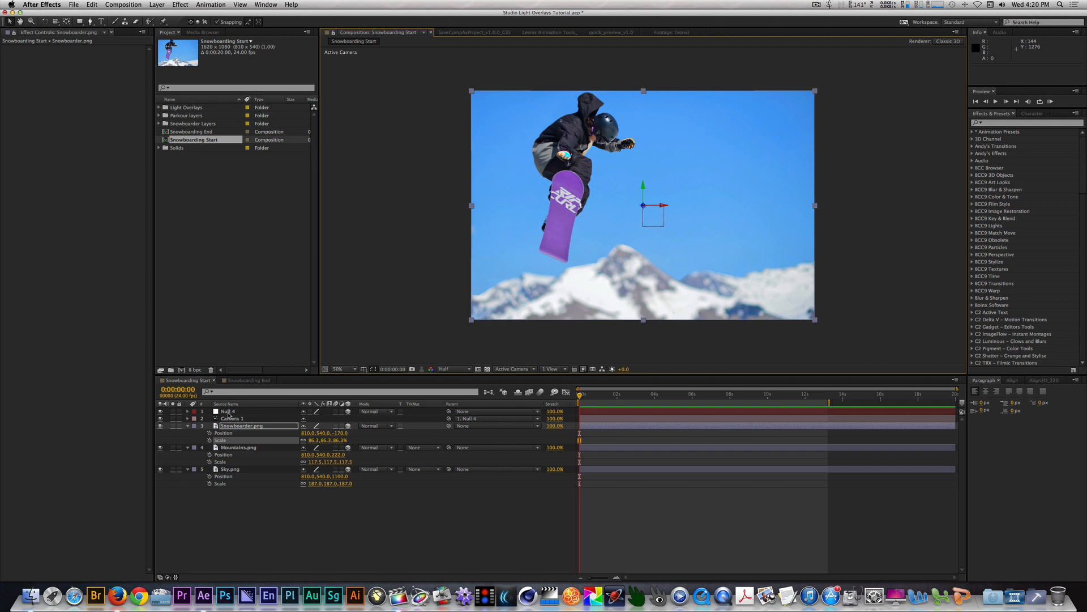
click(227, 410)
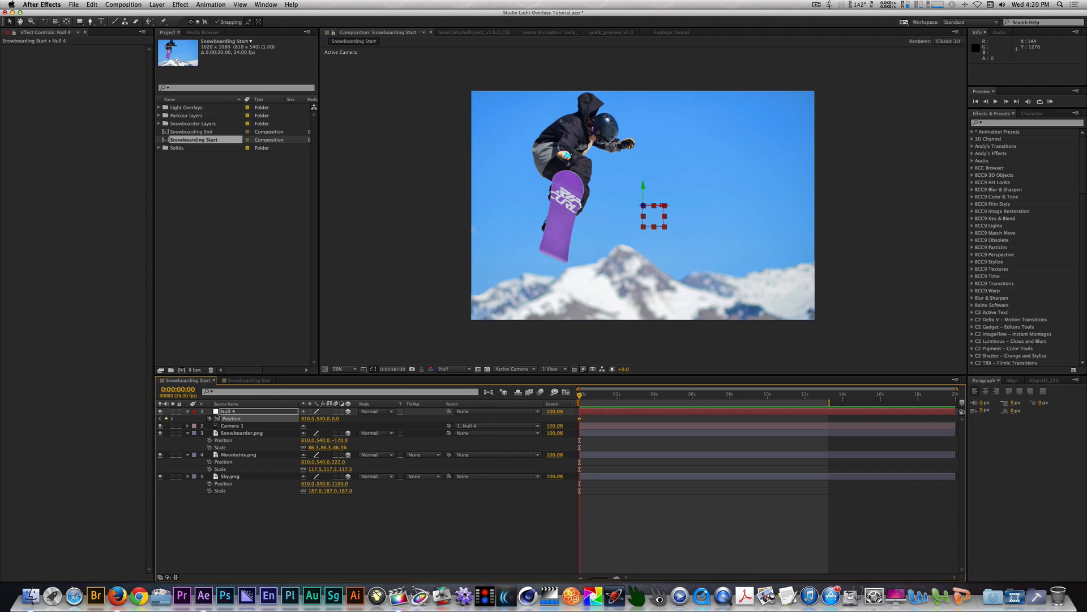
click(178, 389)
text(12)
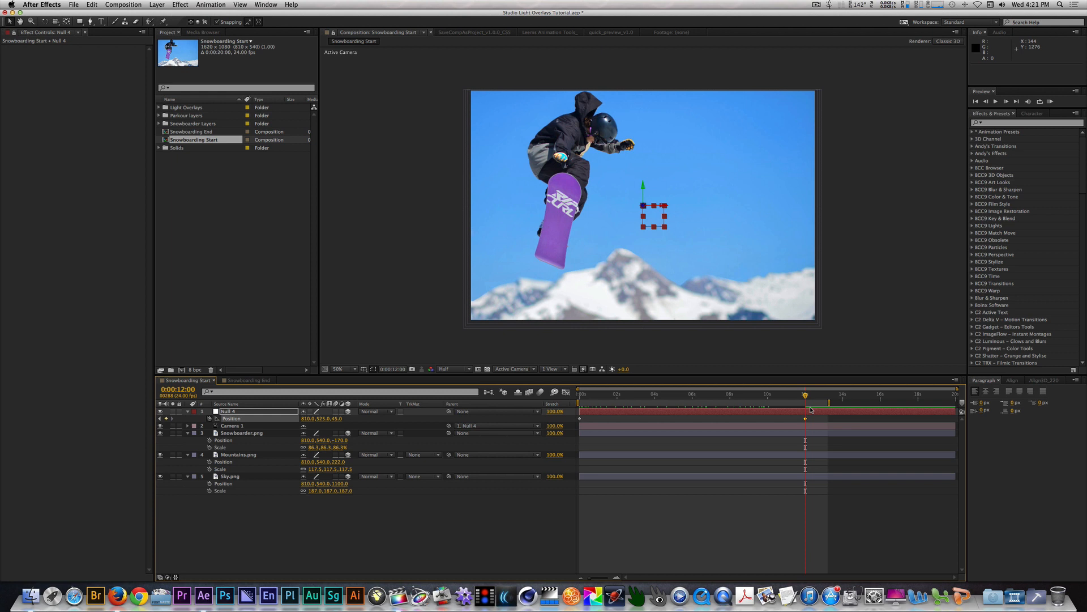
mouse_move(635, 392)
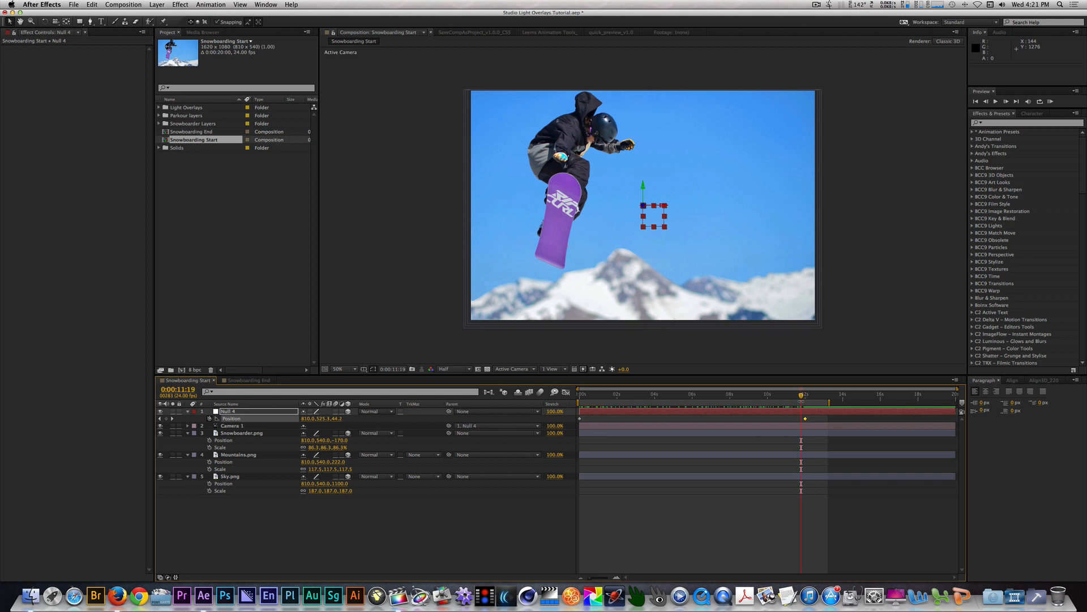
mouse_move(801, 398)
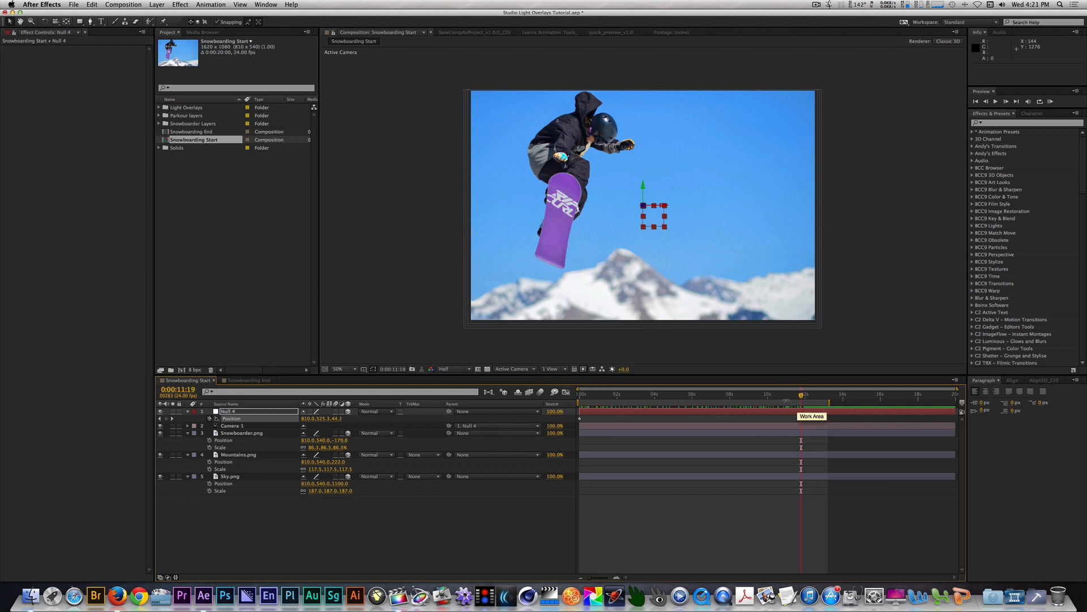
click(801, 394)
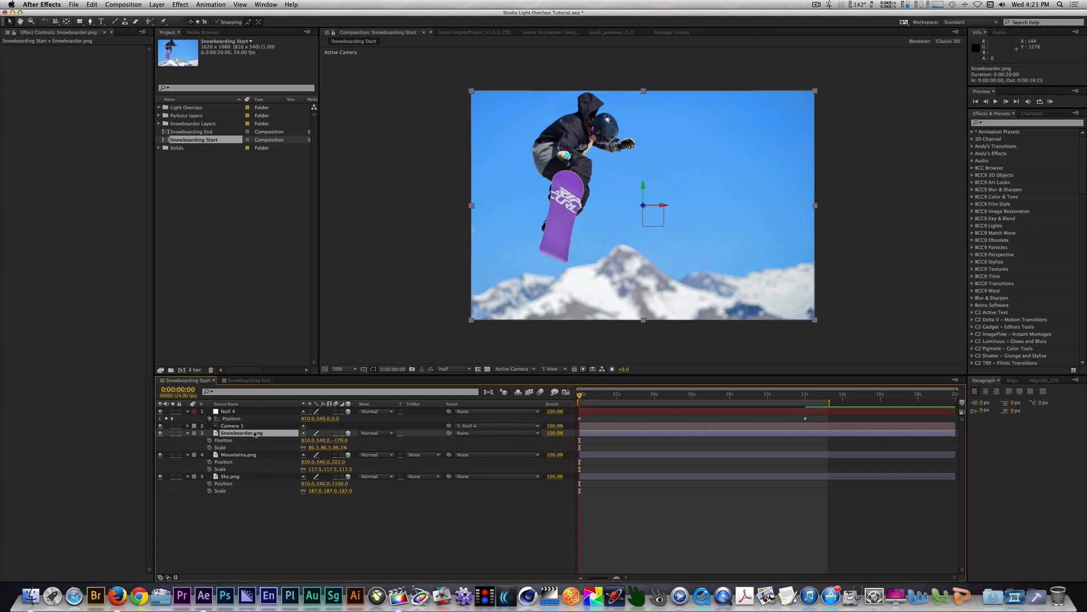
Step: Keyframe Snowboarder.png's position so it drifts down-right by sixteen seconds
double_click(242, 432)
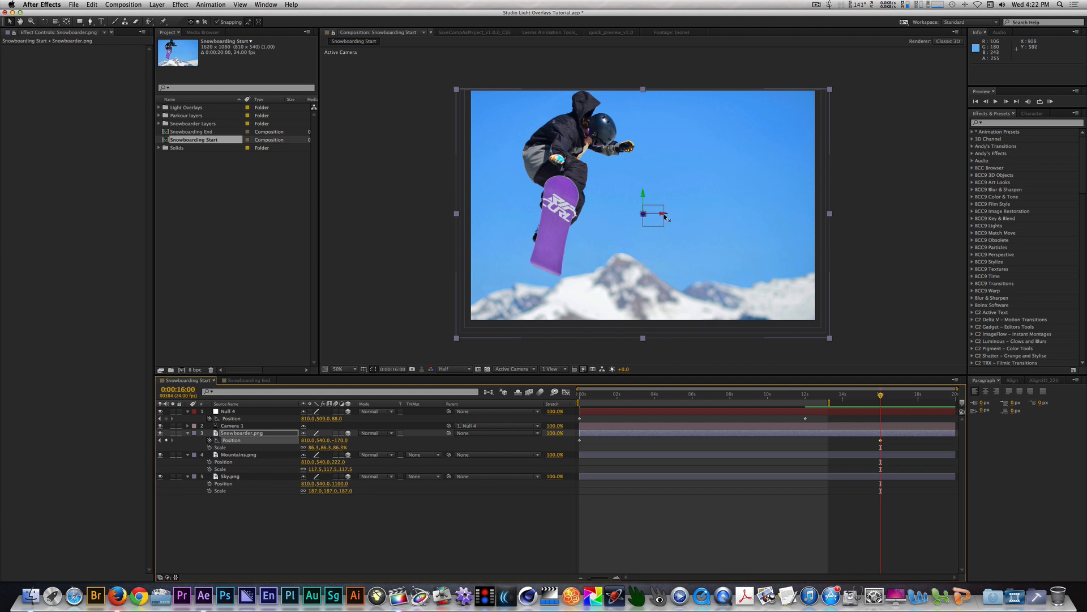
drag(662, 214, 673, 221)
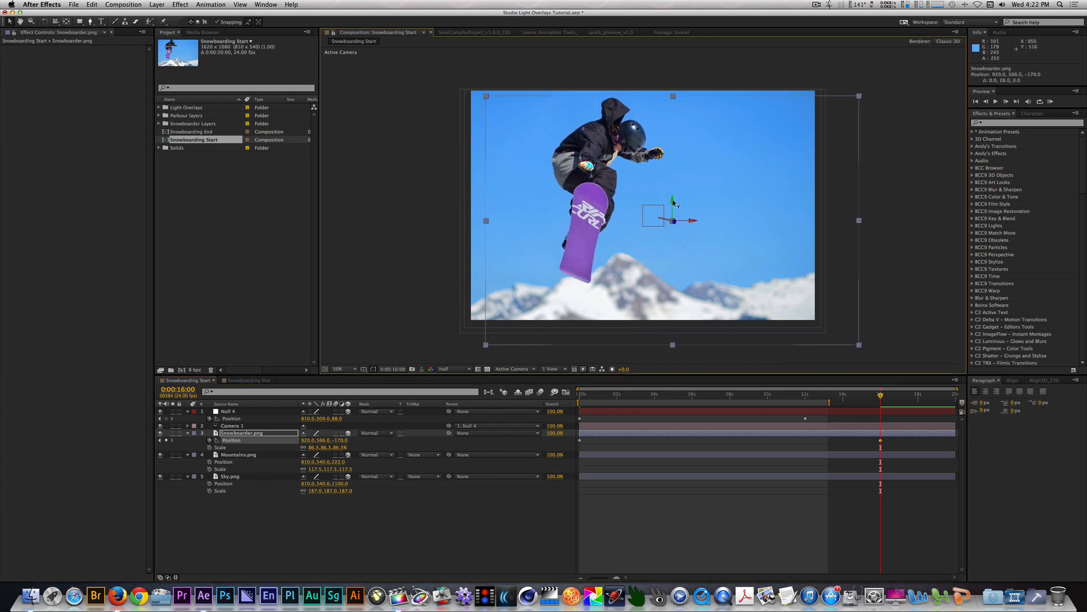
drag(673, 221, 683, 229)
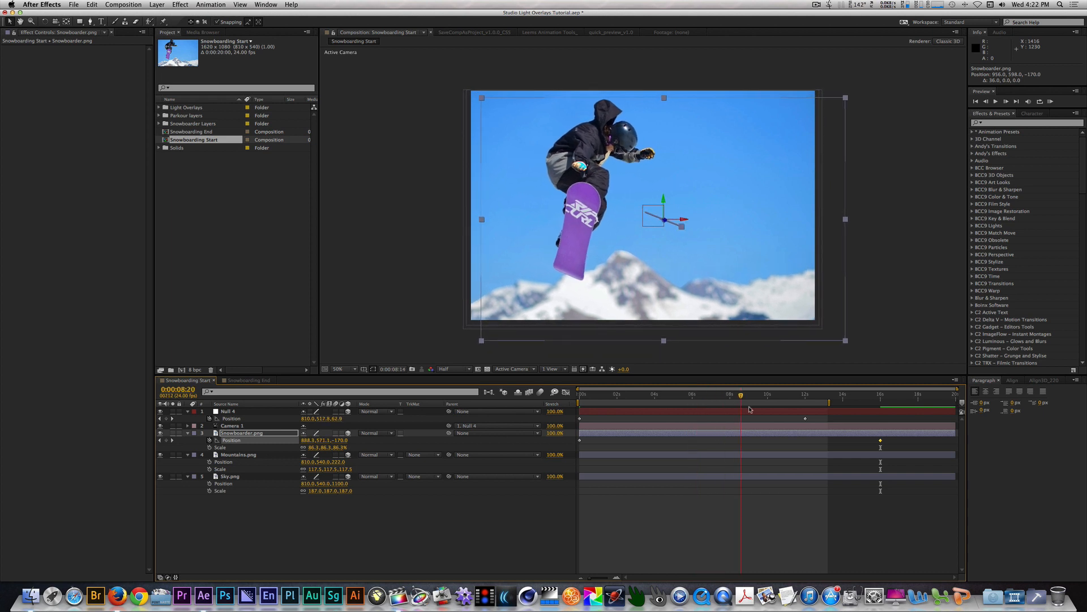
Step: Scrub through the timeline to check the snowboarder's falling motion
click(652, 393)
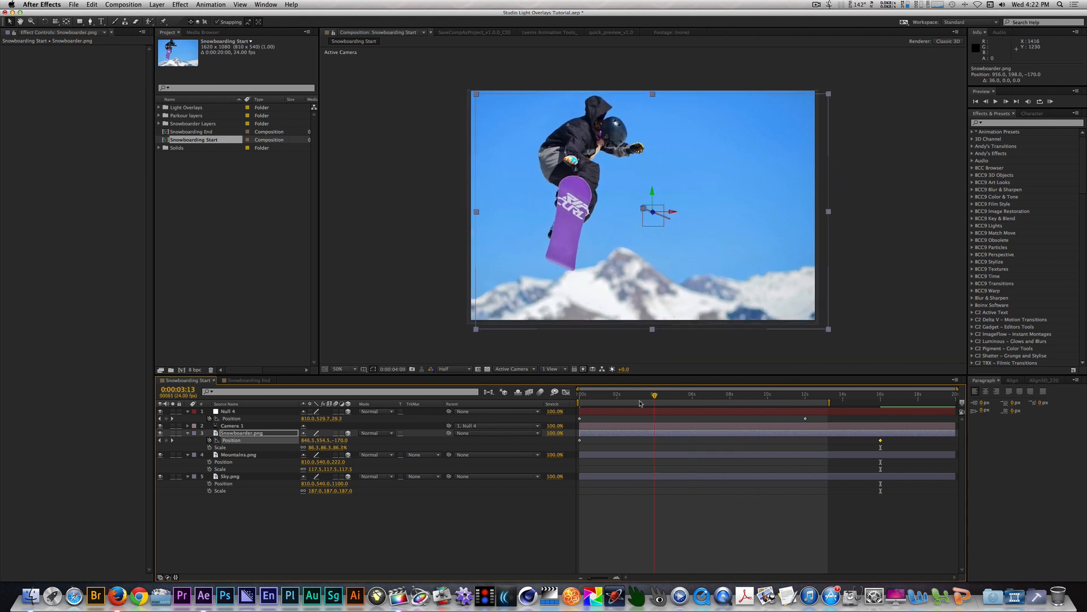
click(719, 393)
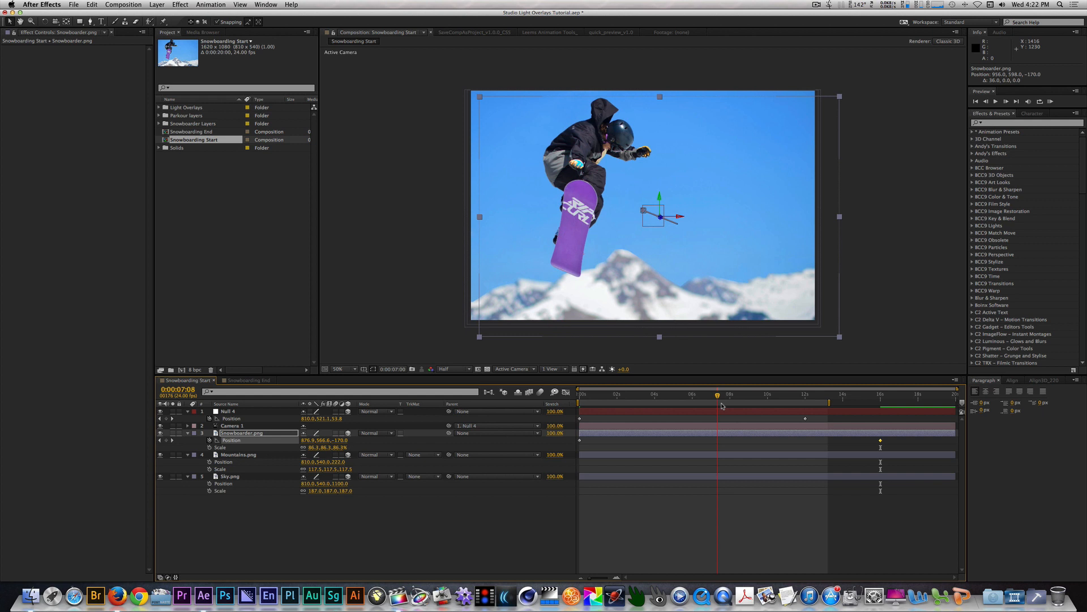
click(864, 393)
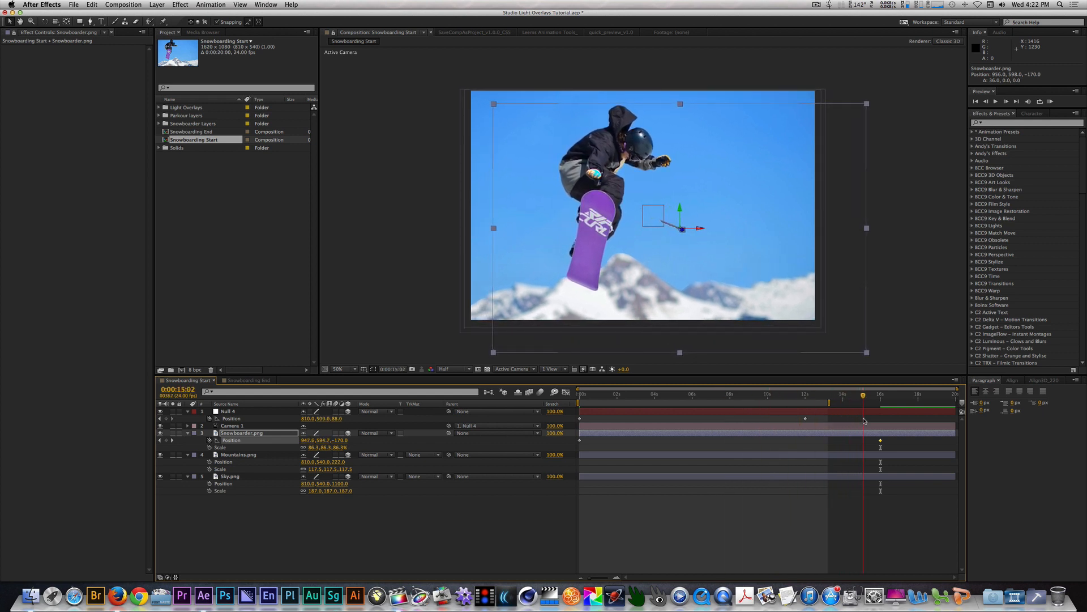
click(579, 394)
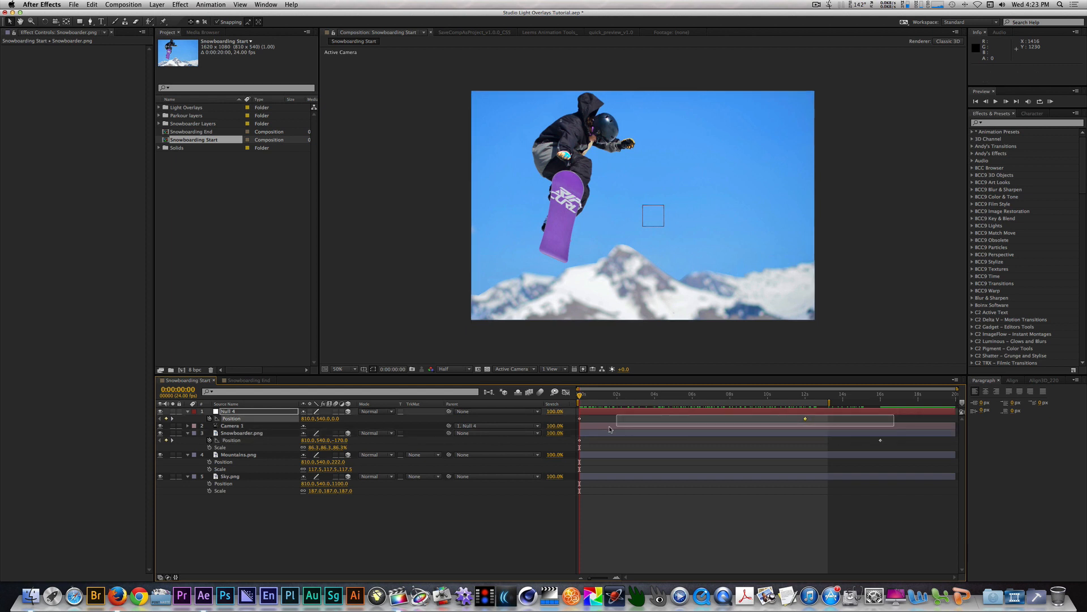
Step: Apply Easy Ease to the camera null's first Position keyframe
right_click(579, 421)
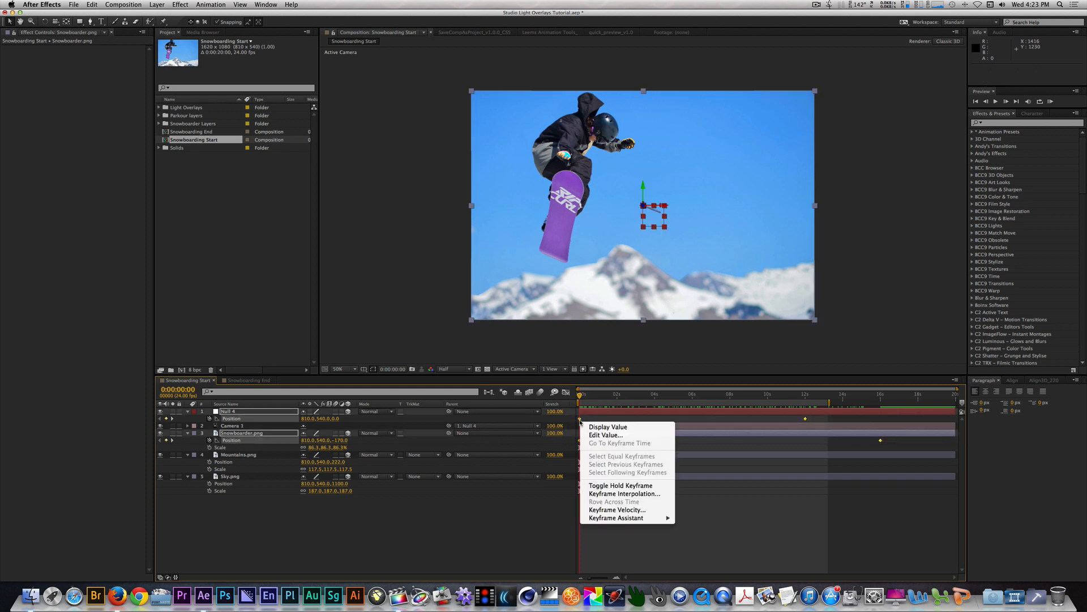
mouse_move(615, 518)
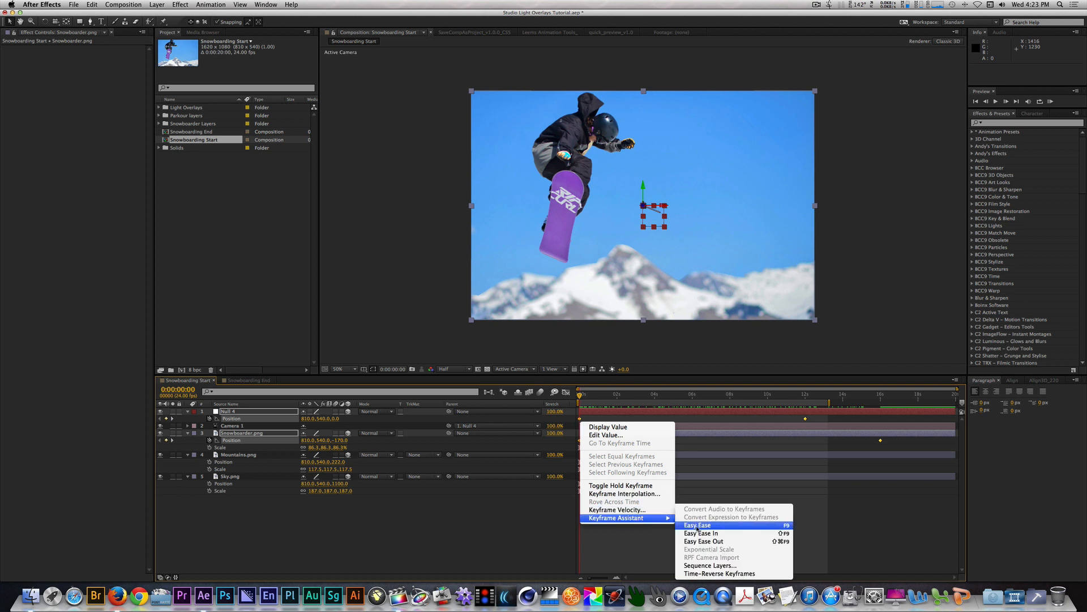
click(696, 525)
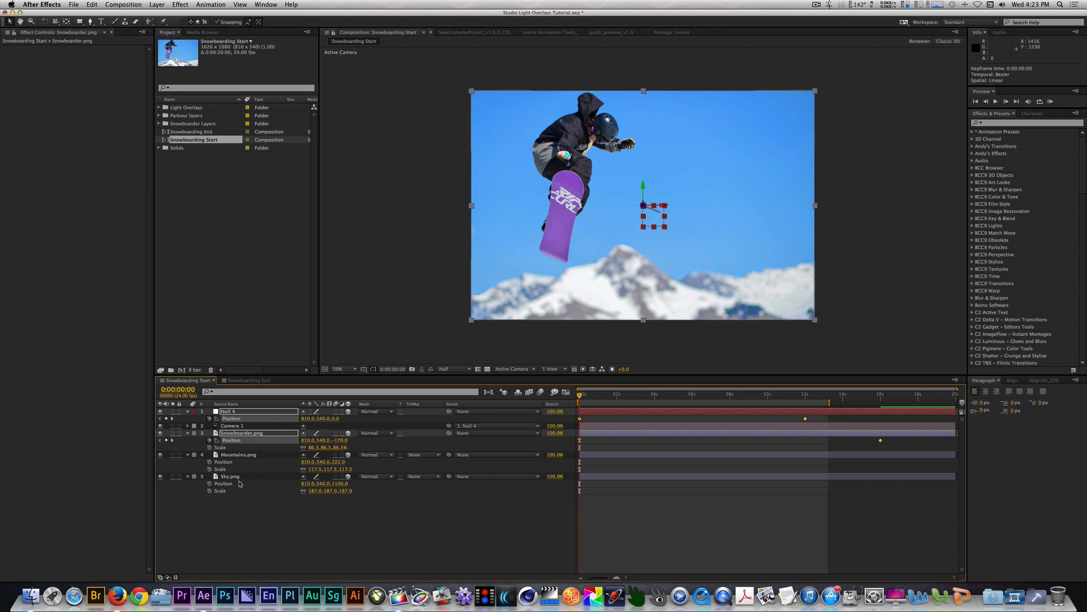
Step: Add an adjustment layer with a tall rectangle mask and a Transform effect scaling to 120
click(156, 5)
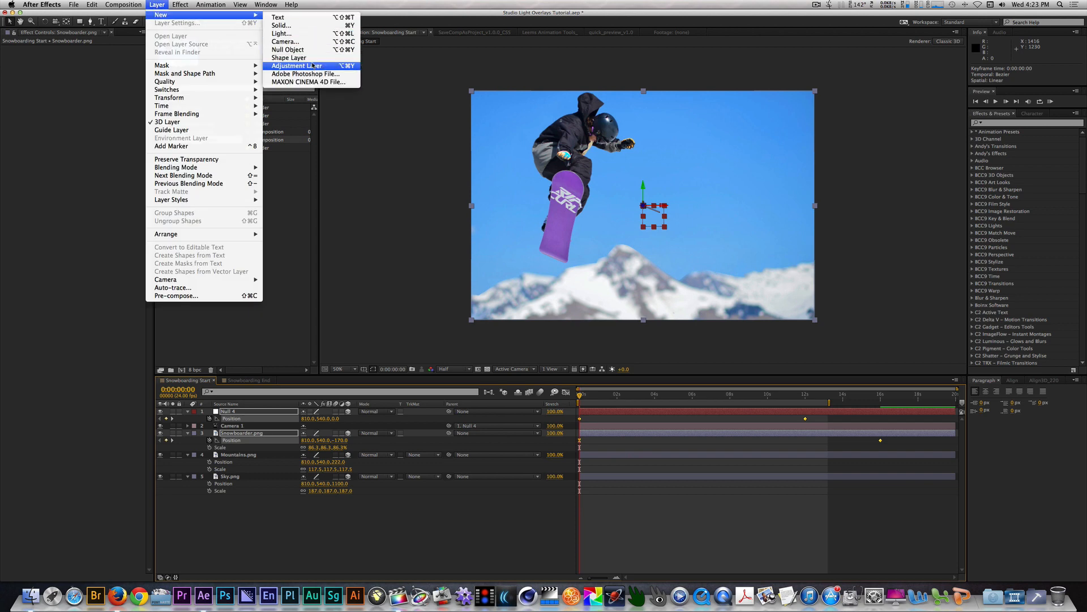
click(297, 66)
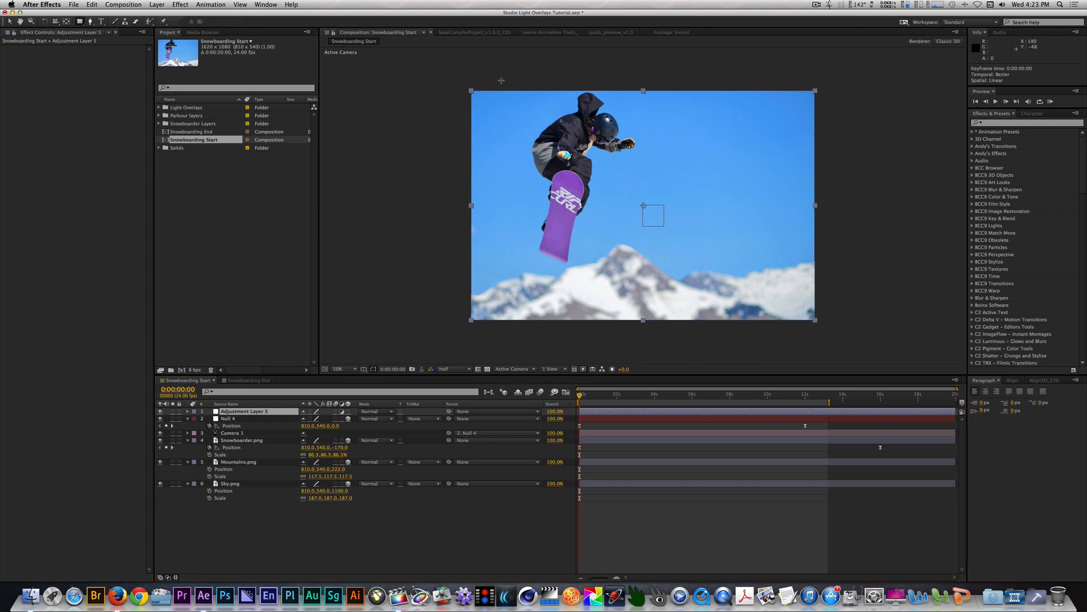
drag(525, 89, 588, 280)
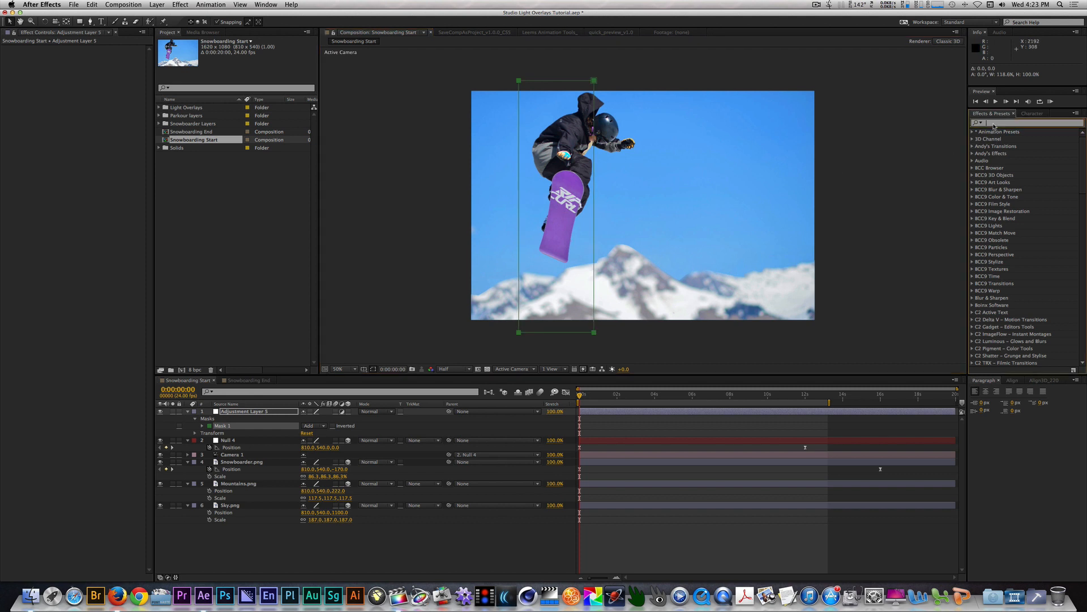
text(transform)
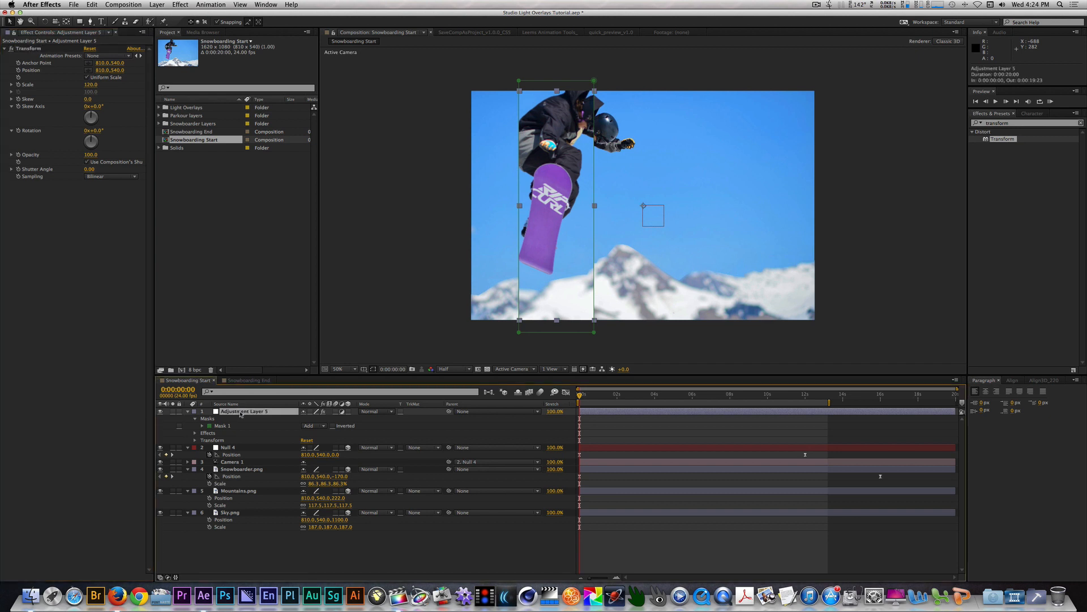
Step: Keyframe Mask Path so the magnifier sweeps from left of frame to the right edge
click(187, 410)
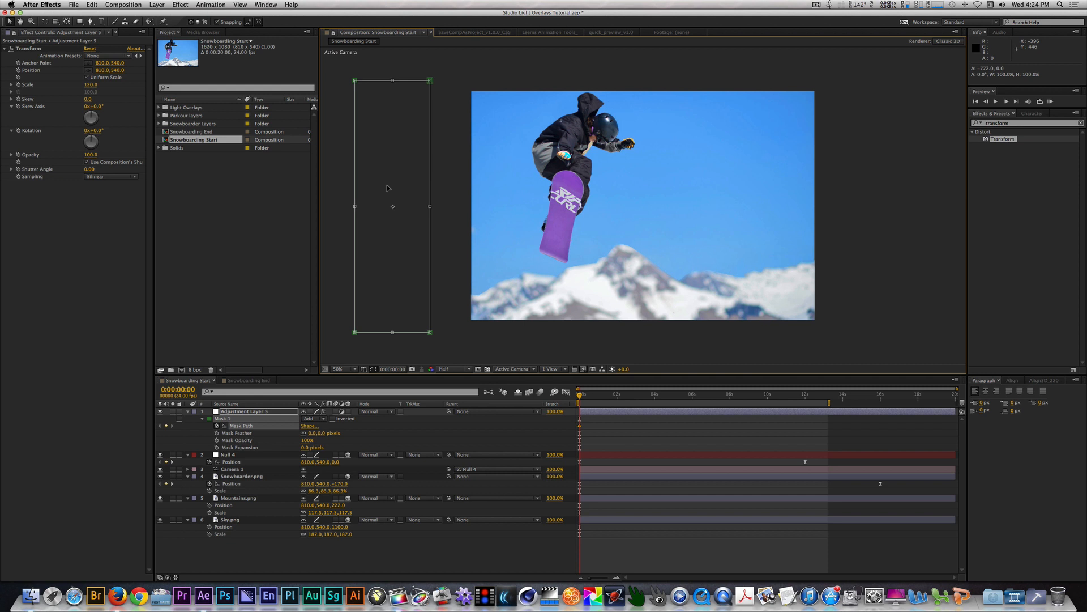
mouse_move(669, 272)
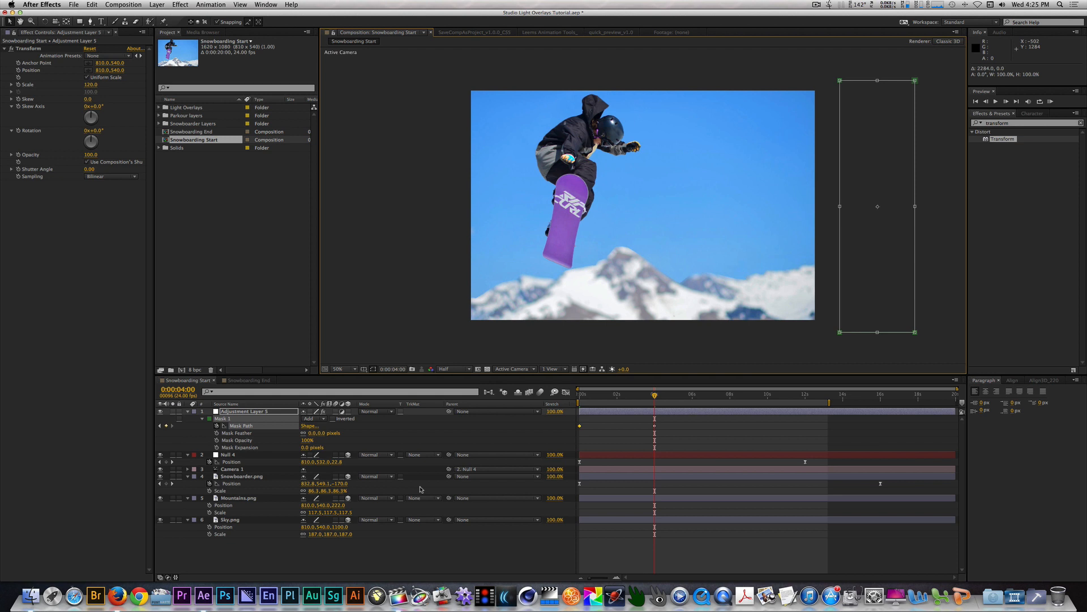
mouse_move(416, 489)
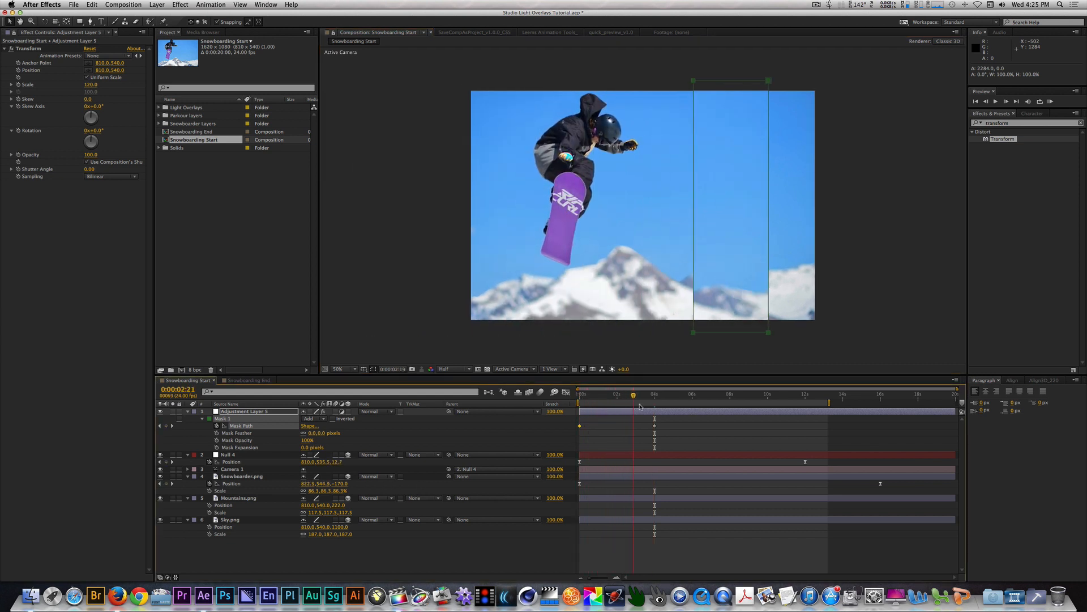
click(715, 394)
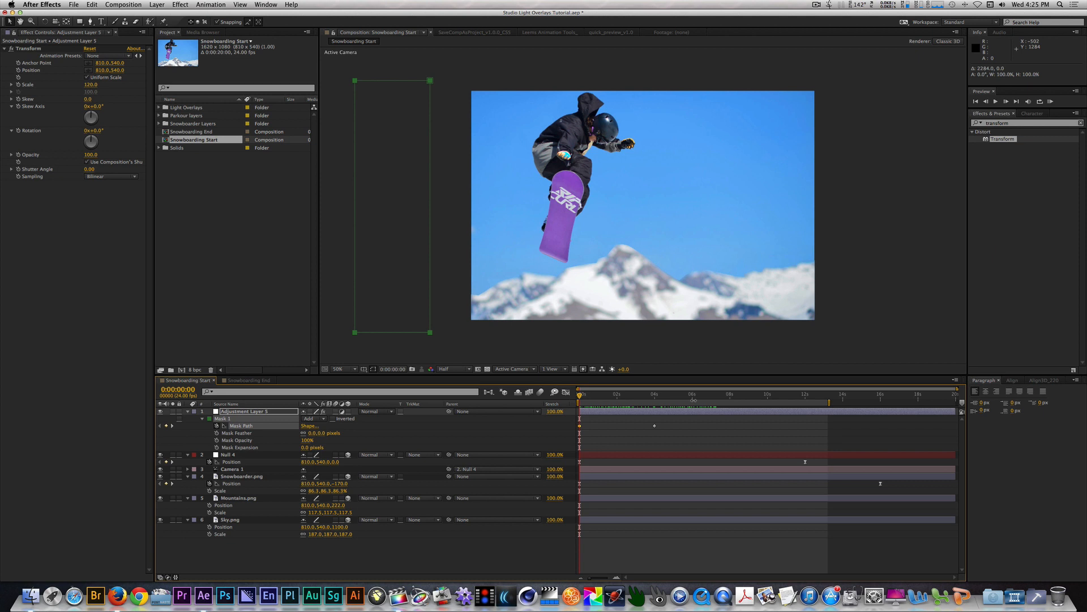
mouse_move(657, 424)
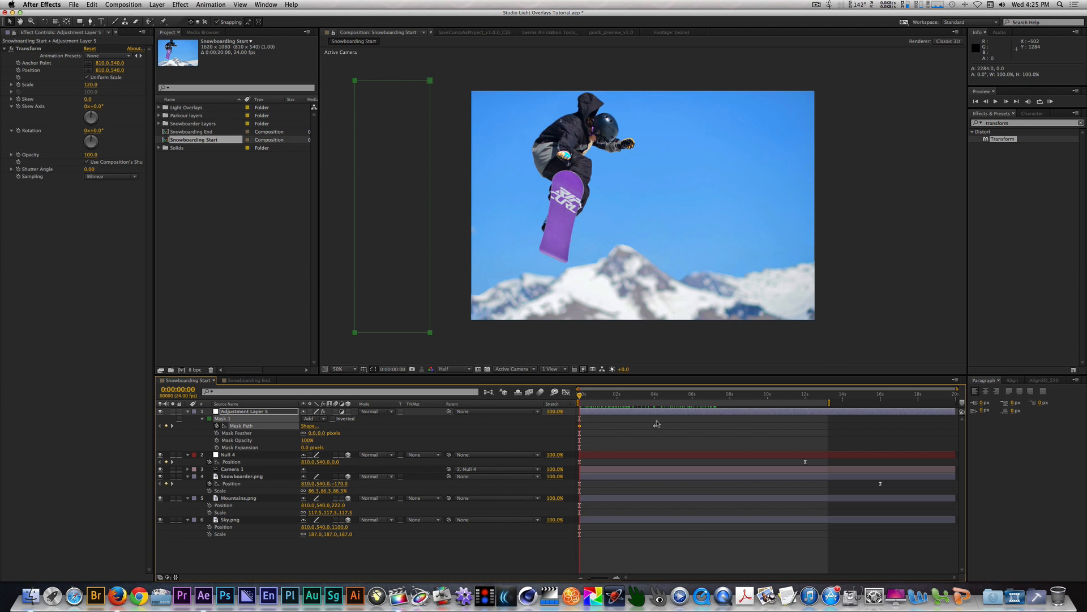
click(673, 394)
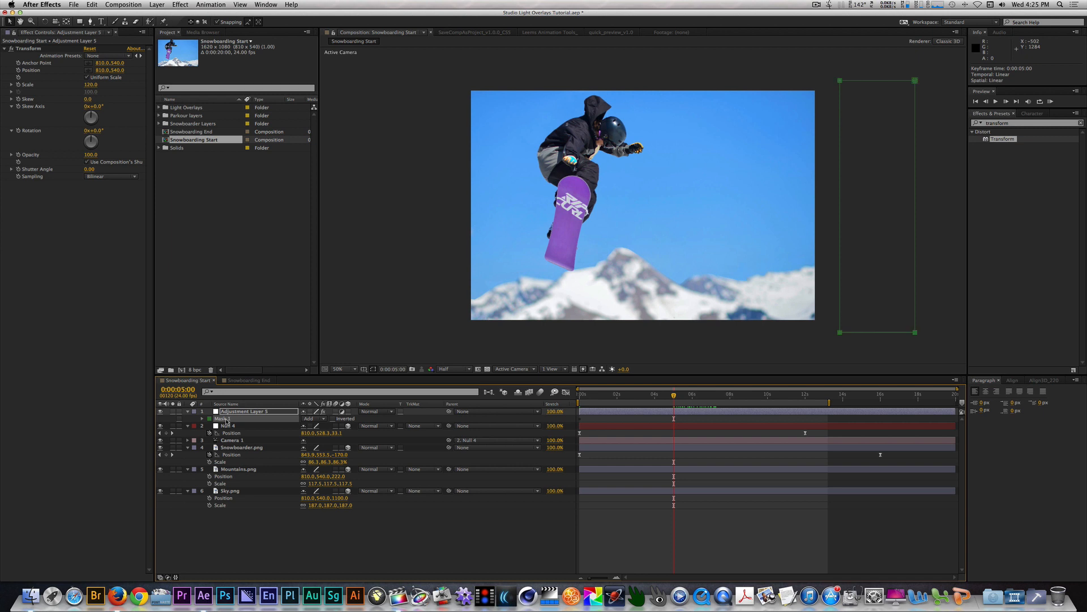
Step: Duplicate Mask 1 with Cmd+D and reveal both masks' Mask Path properties
click(201, 418)
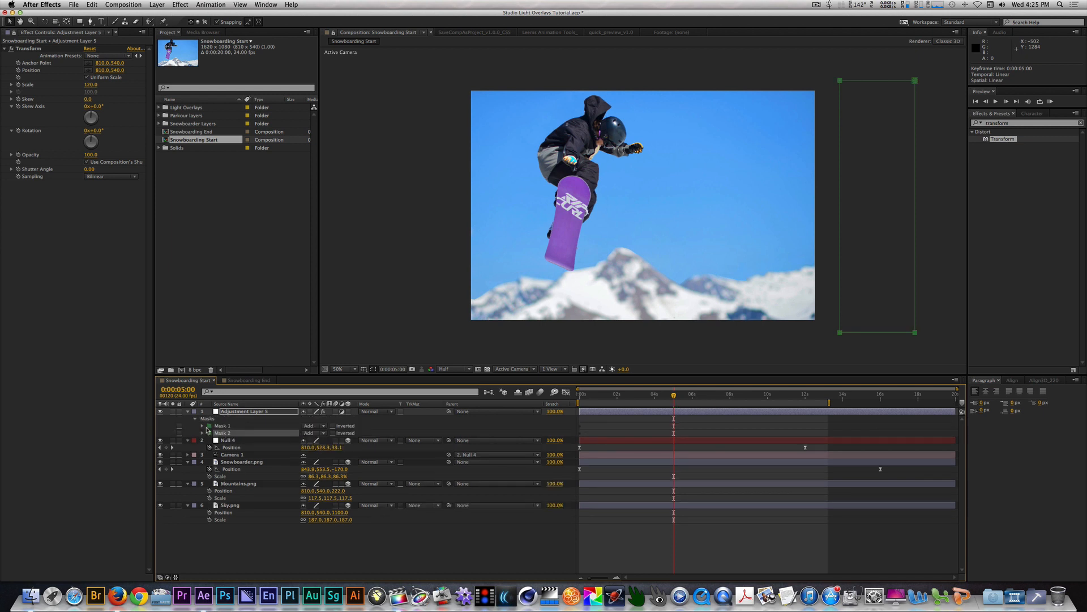
click(202, 418)
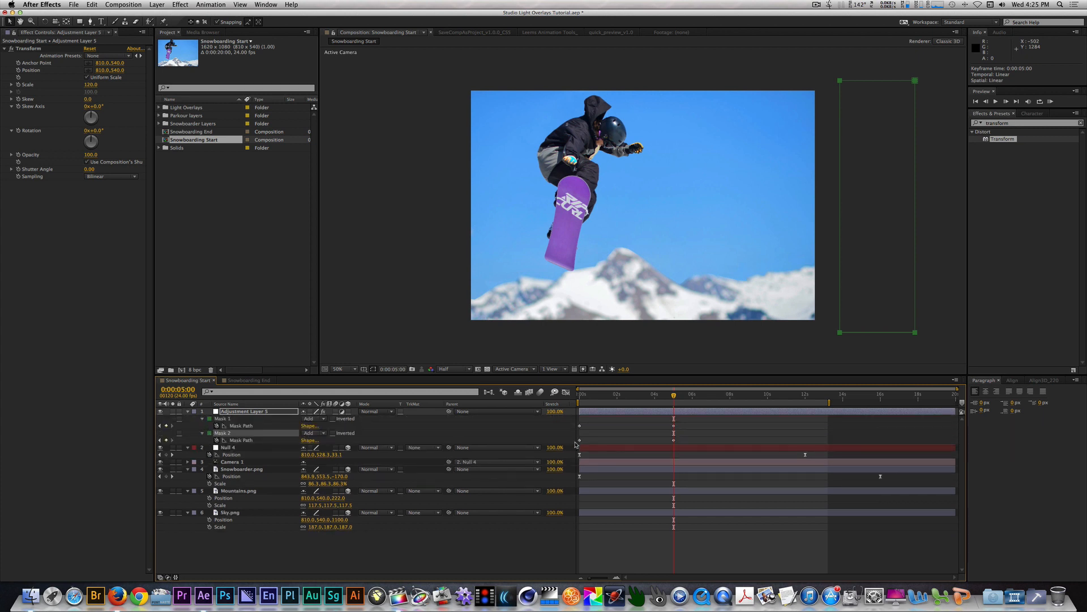
mouse_move(681, 445)
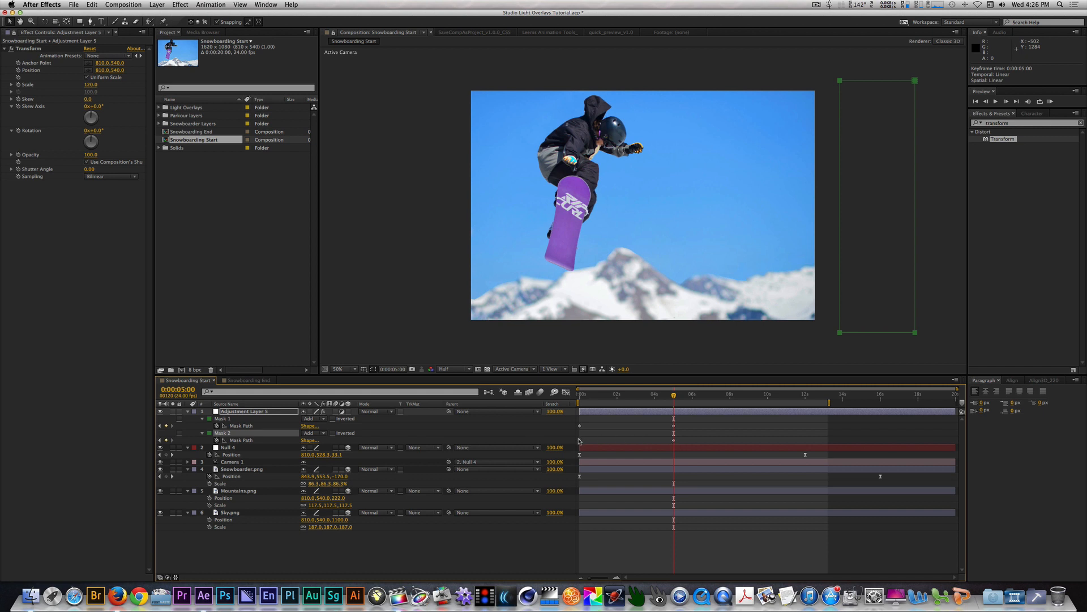
mouse_move(678, 444)
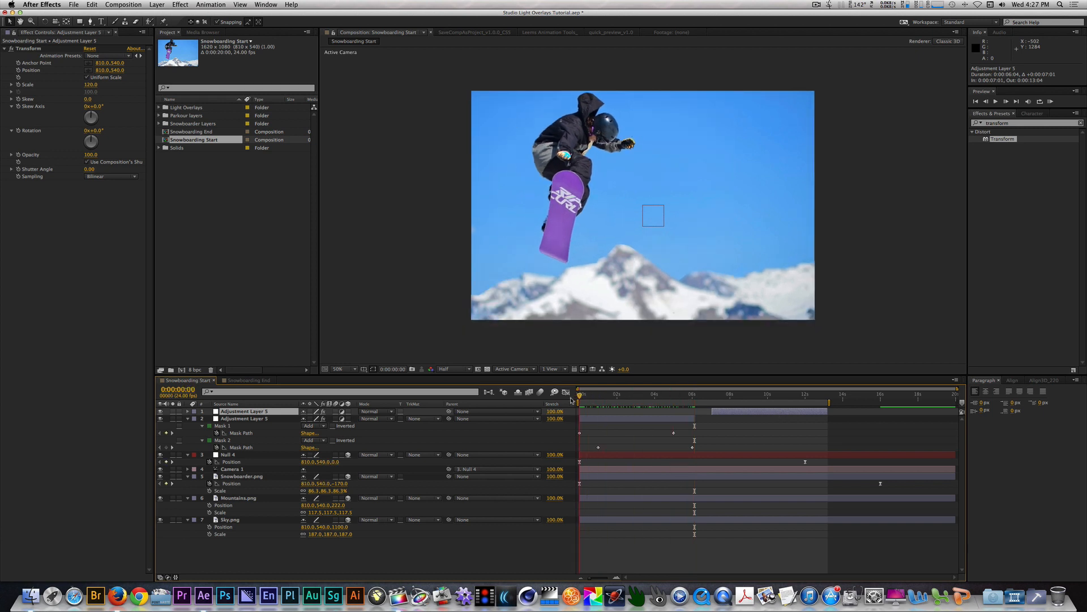
Step: Return the playhead to the start of the composition to review the duplicated sweep
click(683, 394)
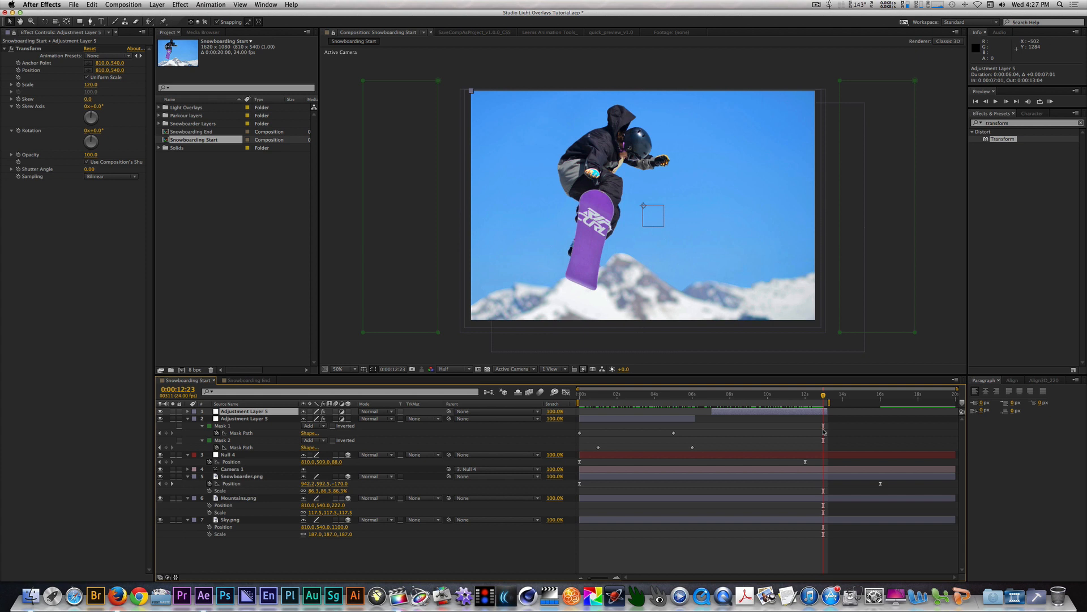
Step: Place the first gradient light overlay clip atop the stack and blend it with Screen mode
click(159, 106)
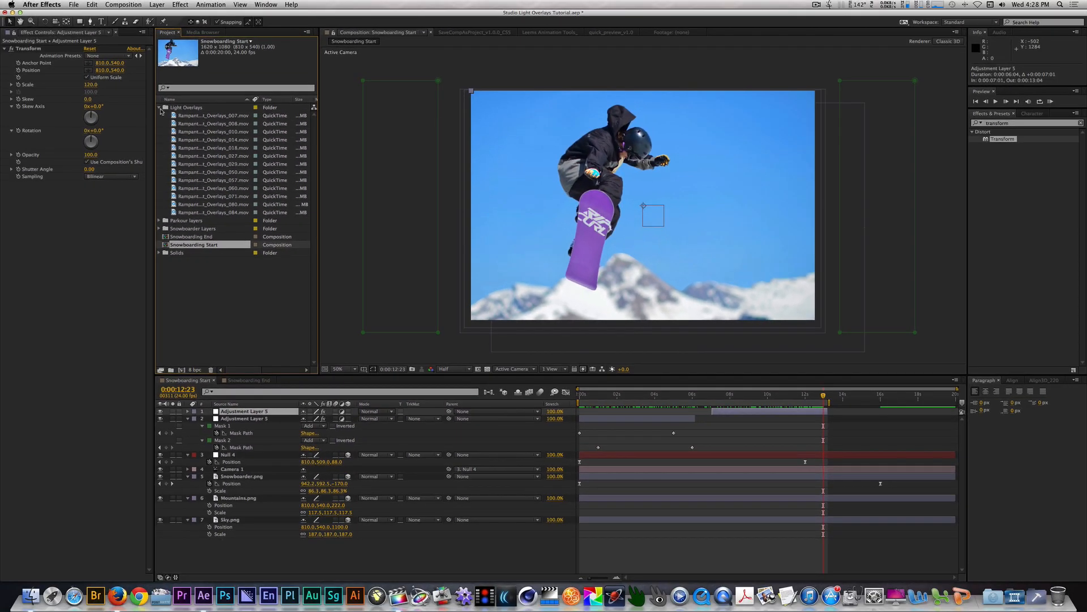
click(213, 156)
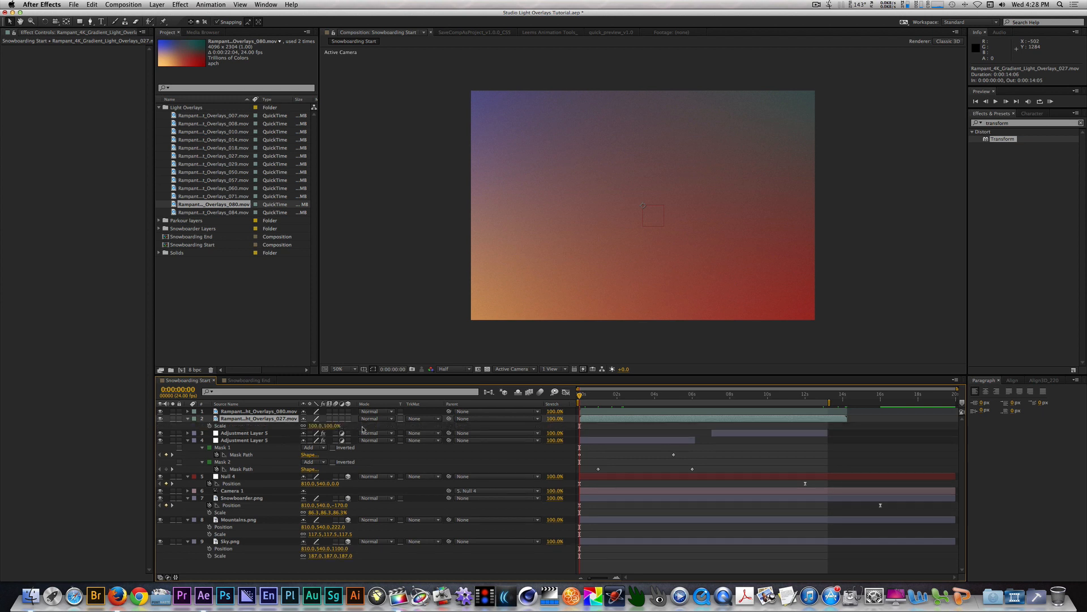
double_click(323, 425)
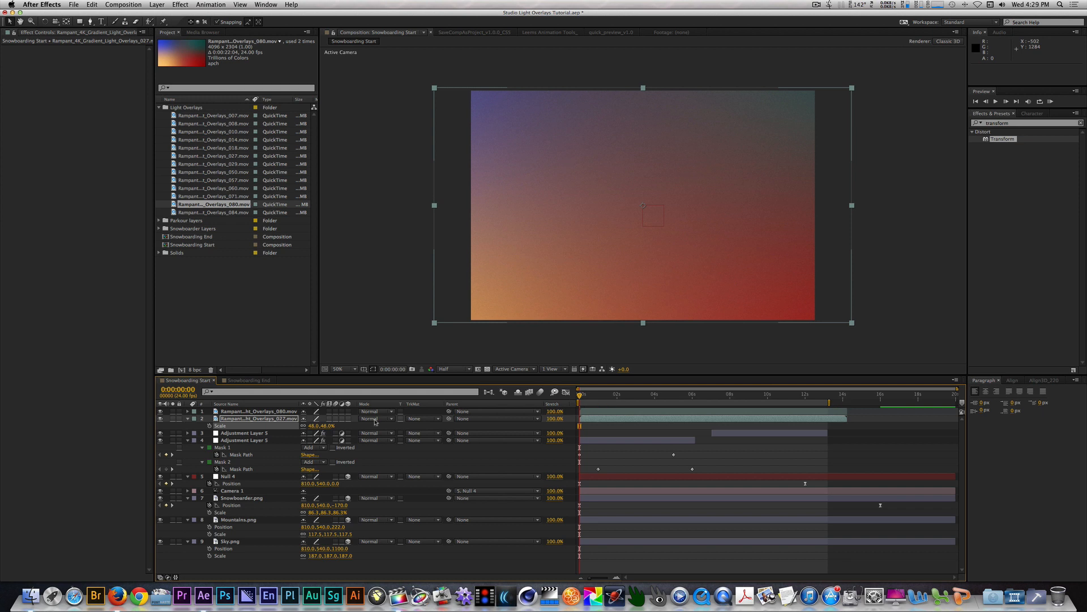
click(375, 418)
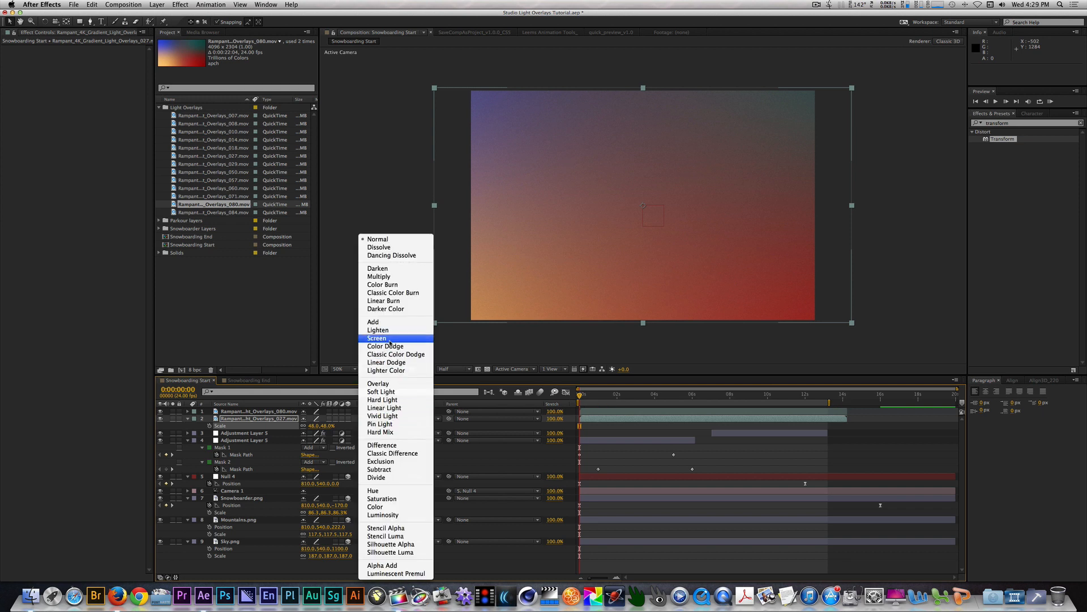
click(377, 338)
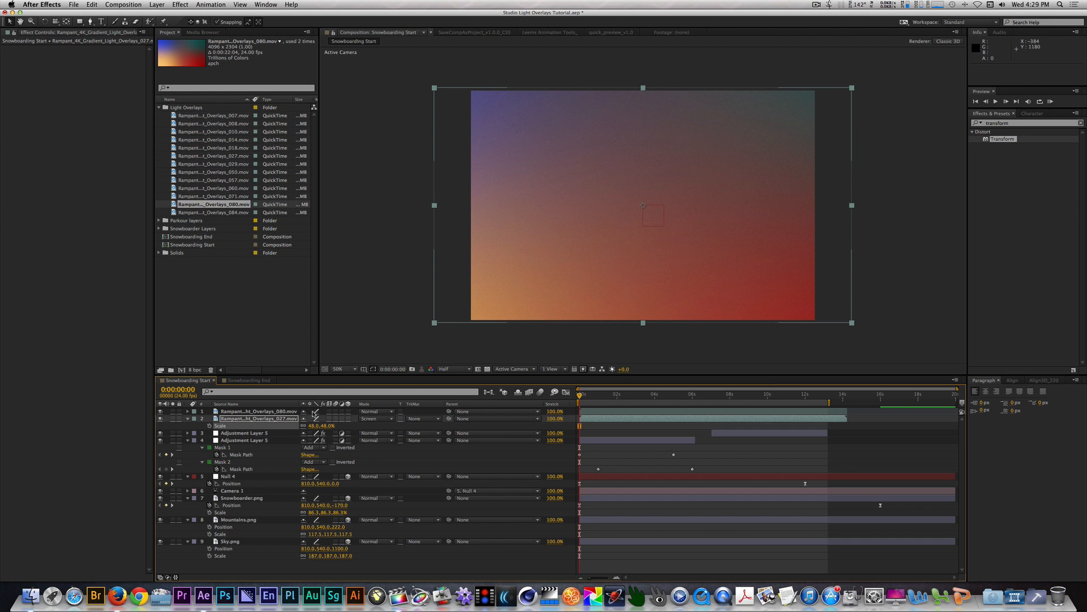
mouse_move(313, 415)
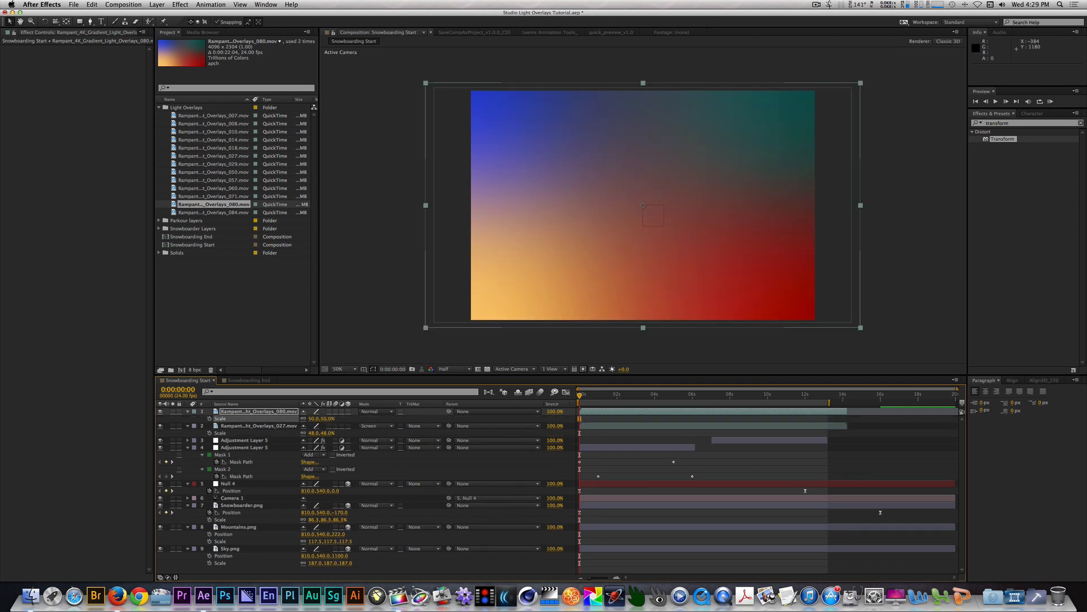
Step: Blend the second overlay clip with Soft Light so the photo shows through
click(376, 411)
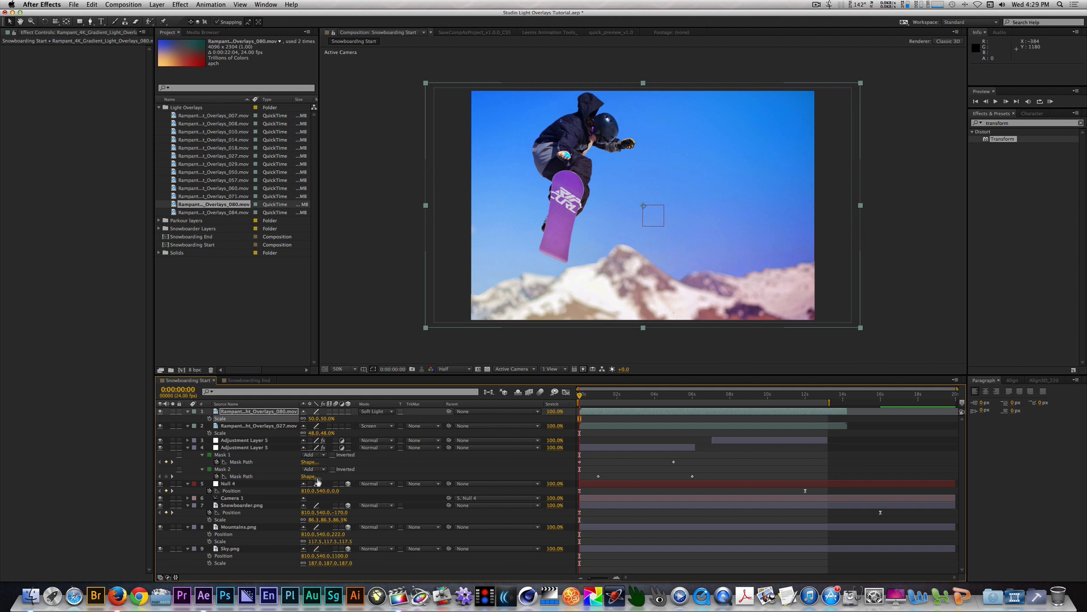
mouse_move(240, 517)
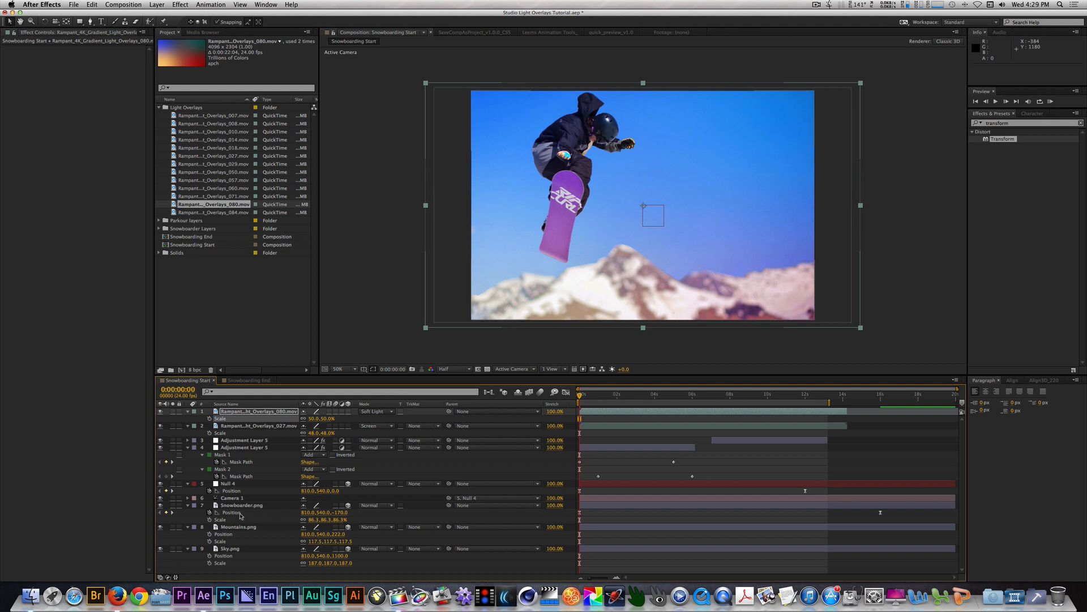
click(241, 505)
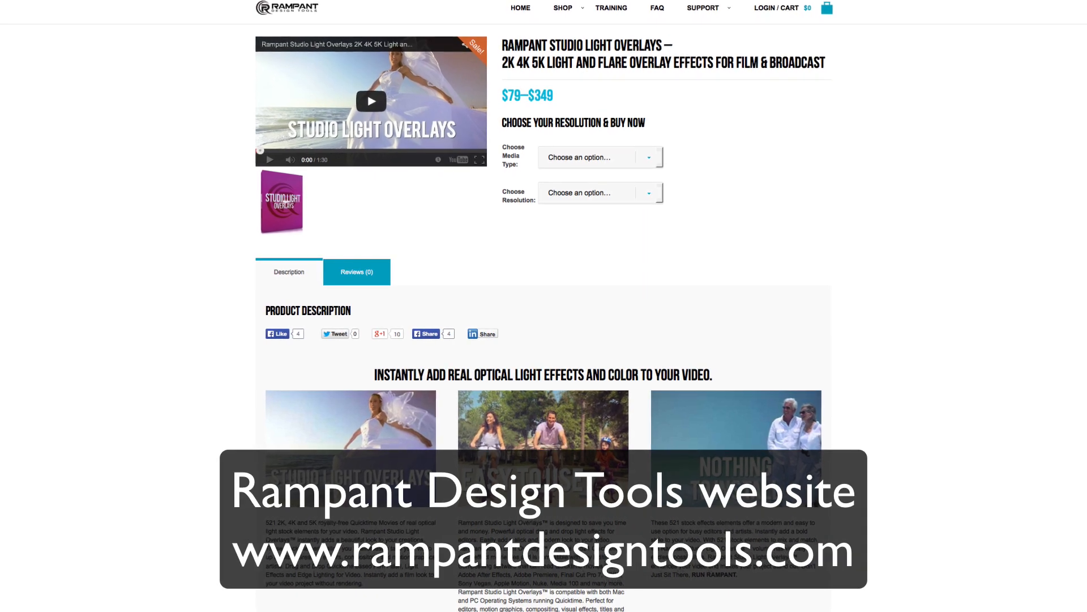
Step: Scroll down through the posts on the Rampant Design Tools Facebook page
scroll(down, 3)
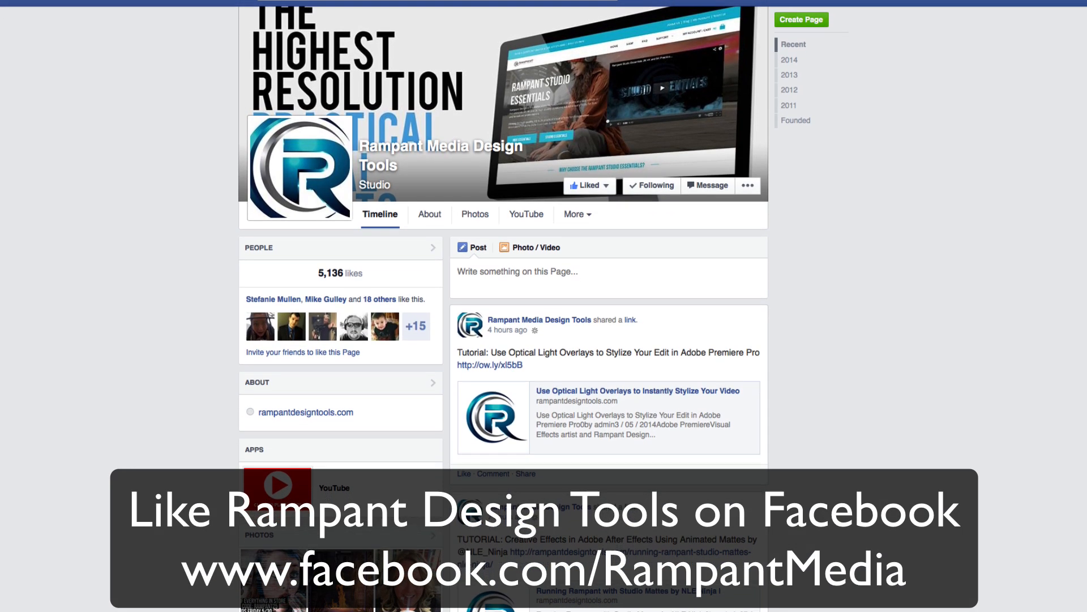
scroll(down, 3)
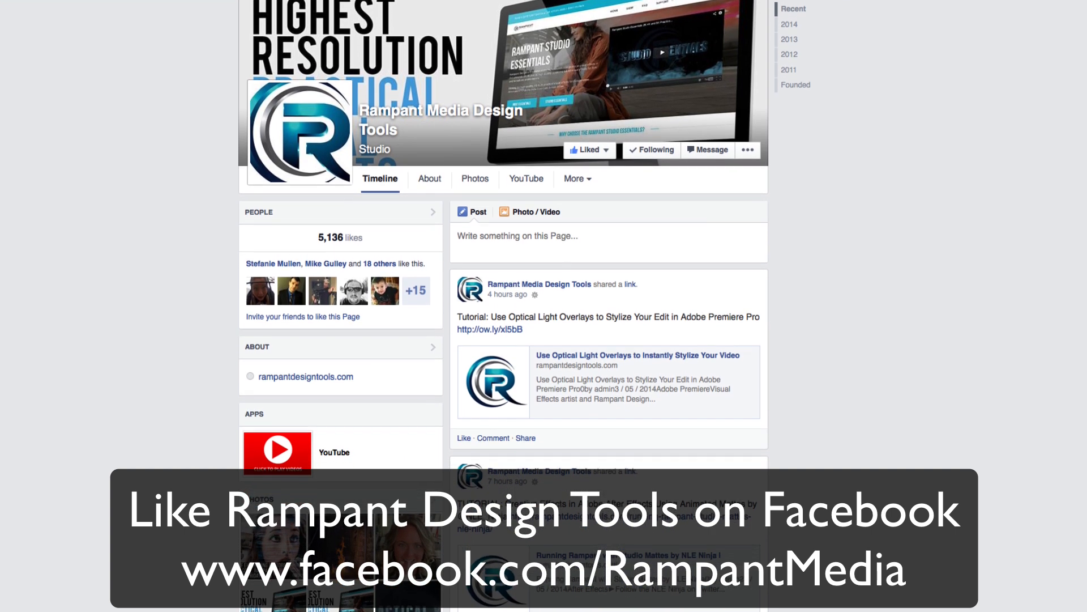
scroll(down, 3)
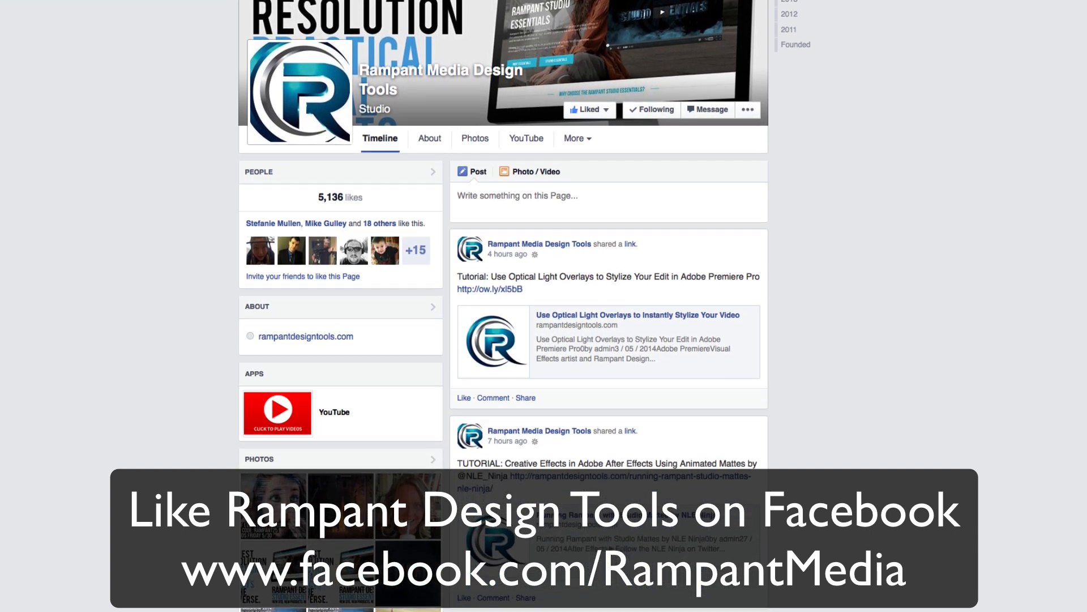
scroll(down, 3)
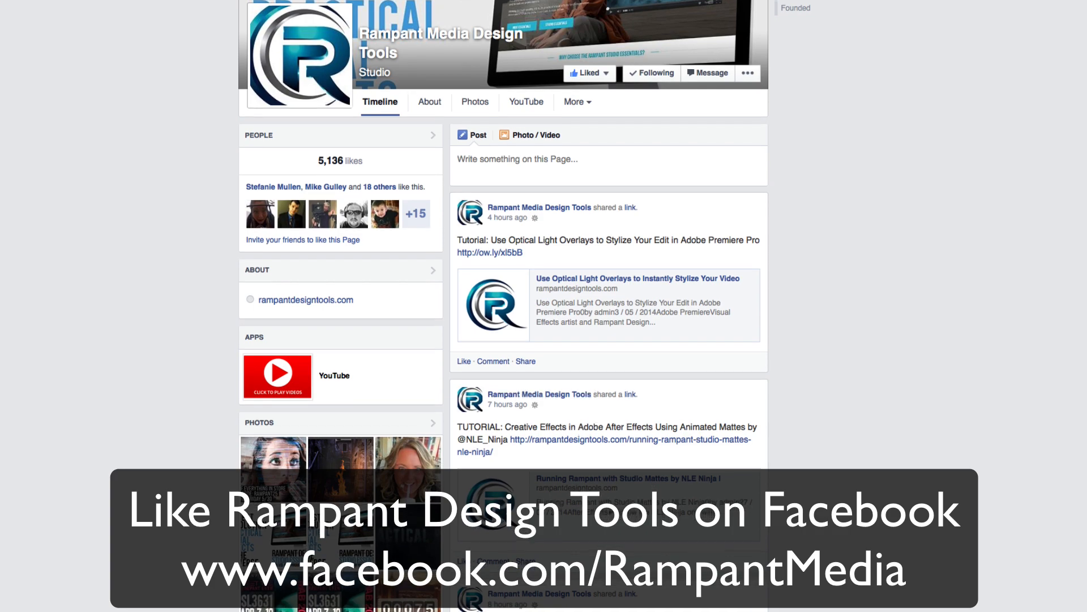
scroll(down, 3)
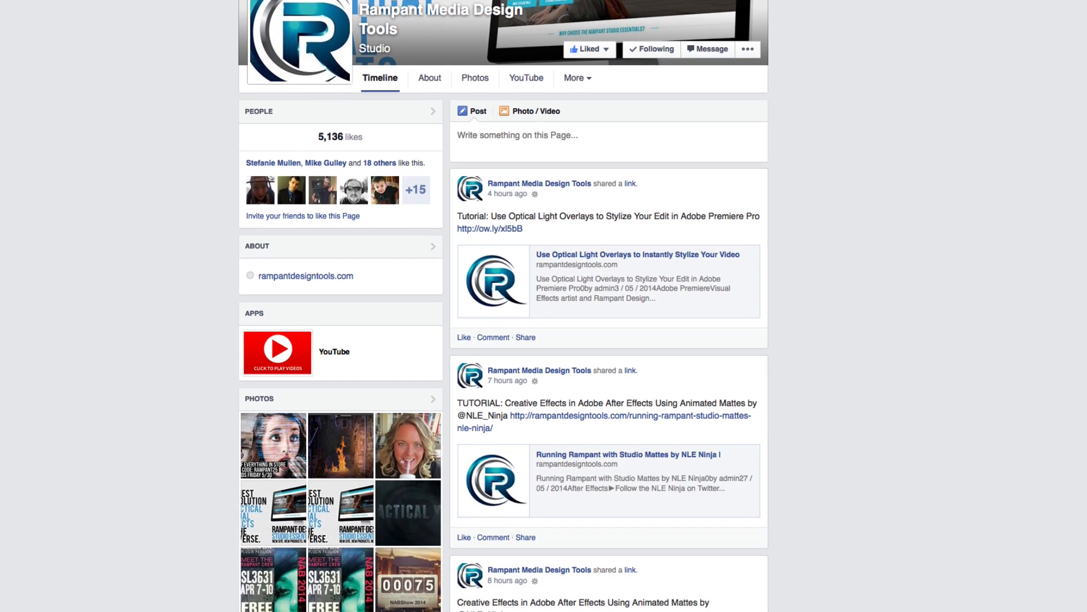